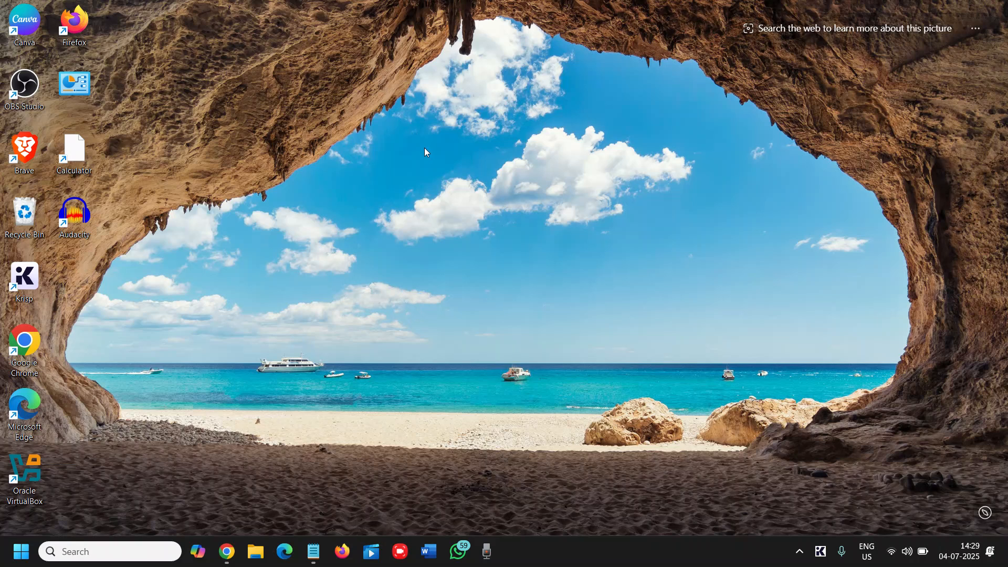
{"action": "mouse_move", "coordinate": [423, 157]}
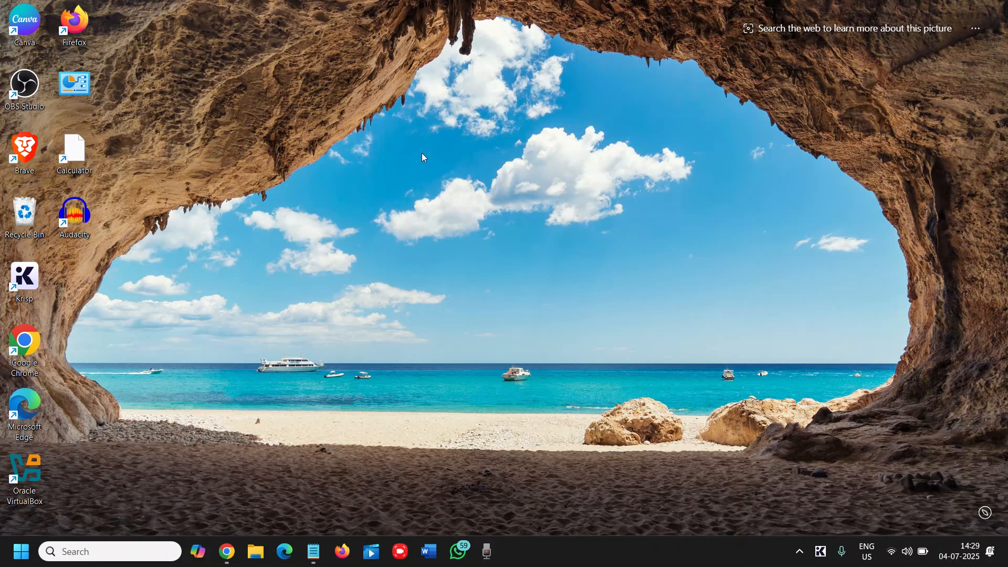
{"action": "mouse_move", "coordinate": [363, 274]}
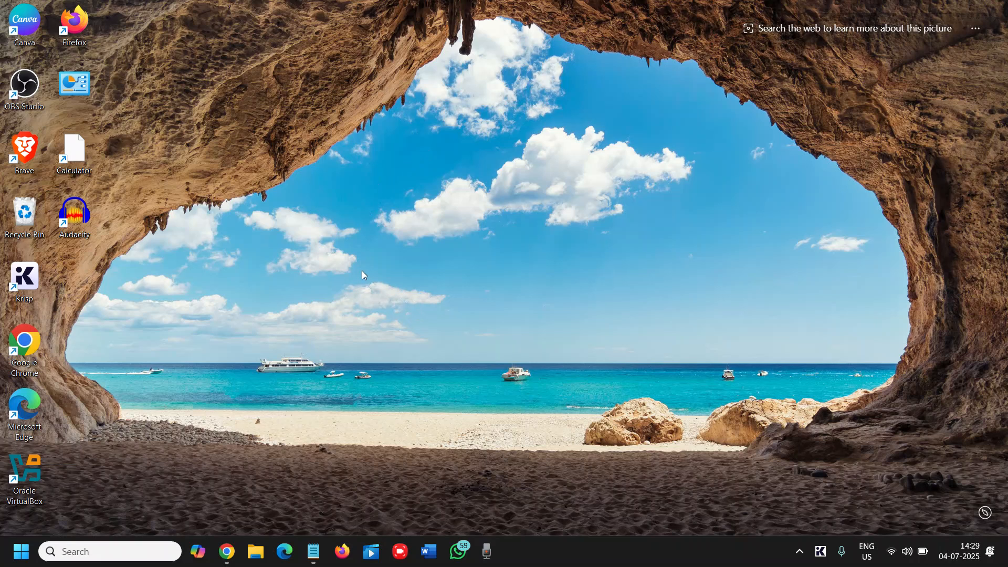
{"action": "mouse_move", "coordinate": [226, 550]}
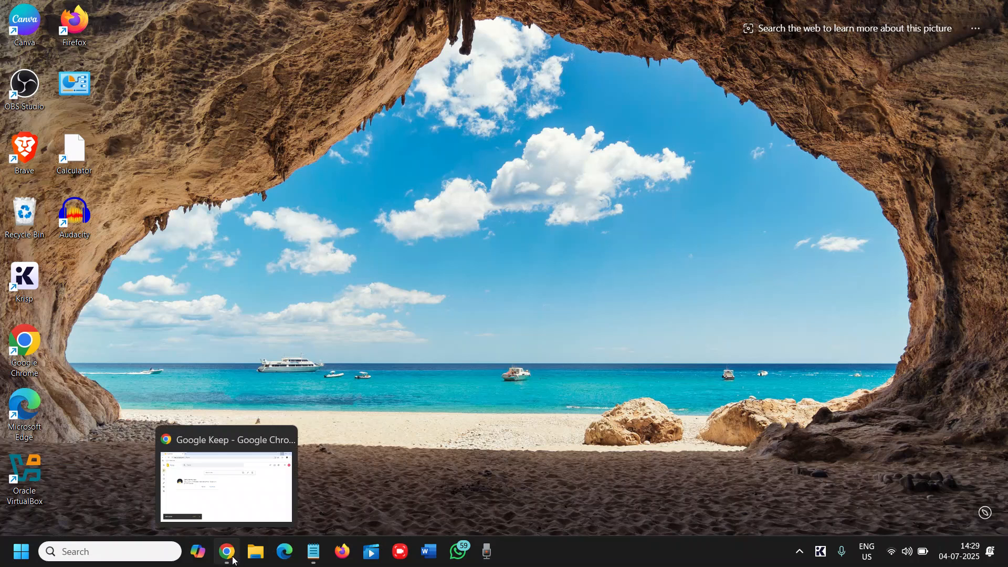
- Bring the open Google Keep Chrome window to the front from the taskbar
{"action": "left_click", "coordinate": [226, 487]}
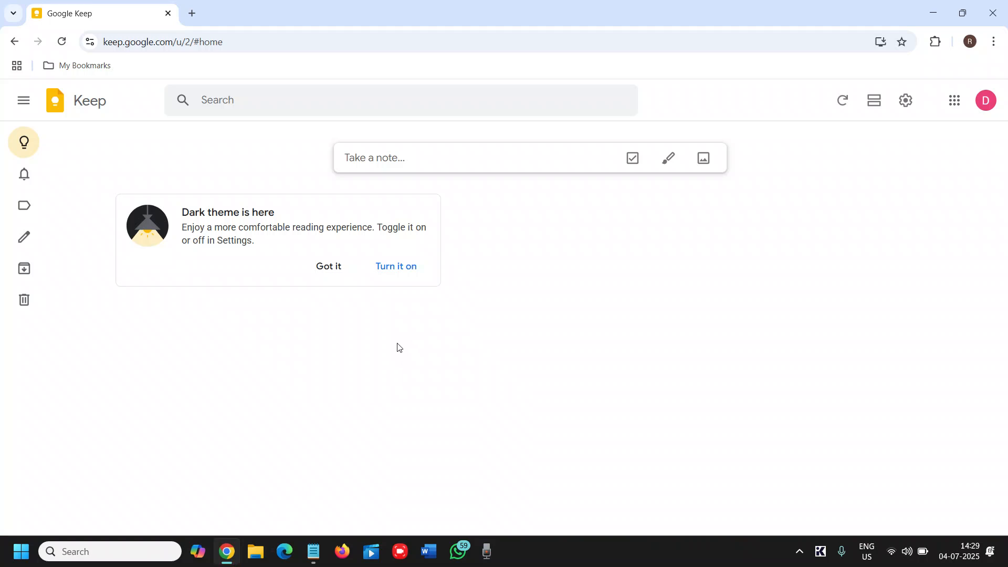
{"action": "mouse_move", "coordinate": [388, 331]}
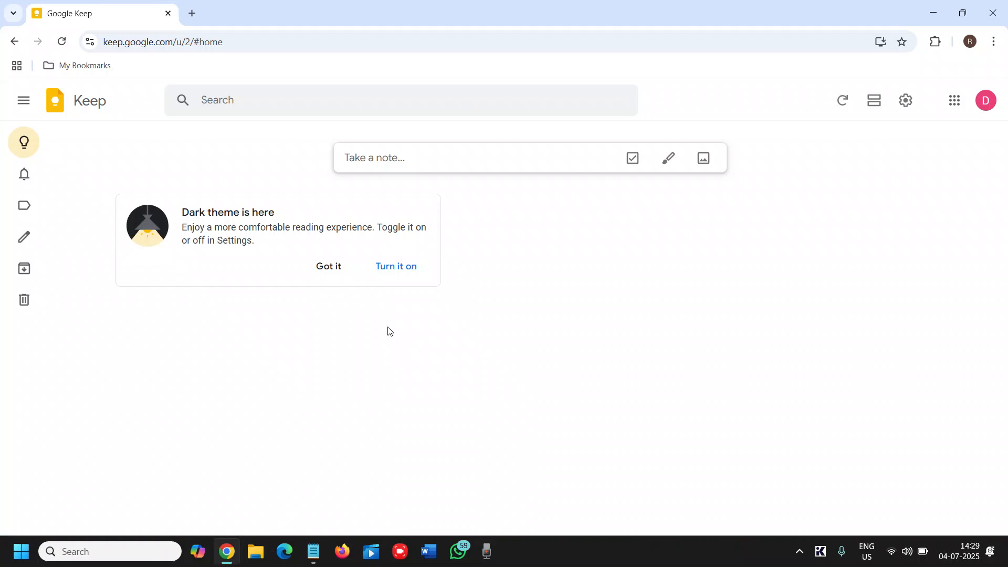
{"action": "mouse_move", "coordinate": [290, 88]}
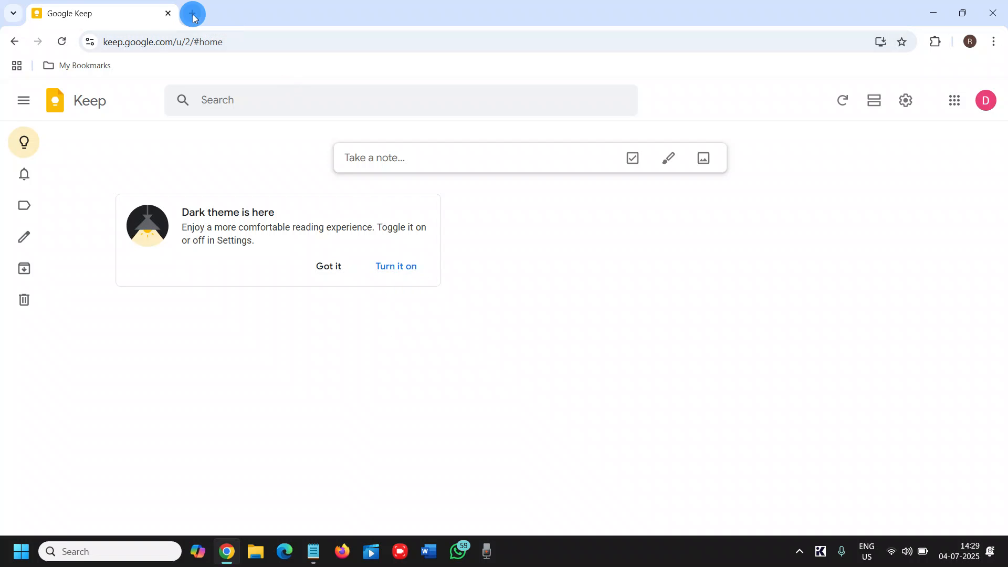
- Search 'google keep' in a new tab and open the Google Keep result
{"action": "left_click", "coordinate": [193, 12]}
{"action": "type", "text": "google keep"}
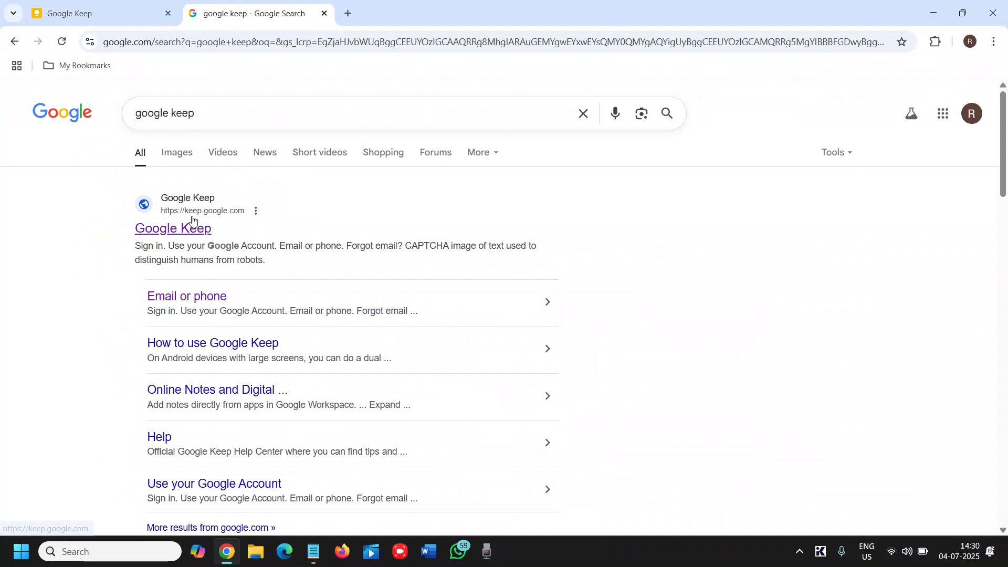
{"action": "left_click", "coordinate": [172, 228]}
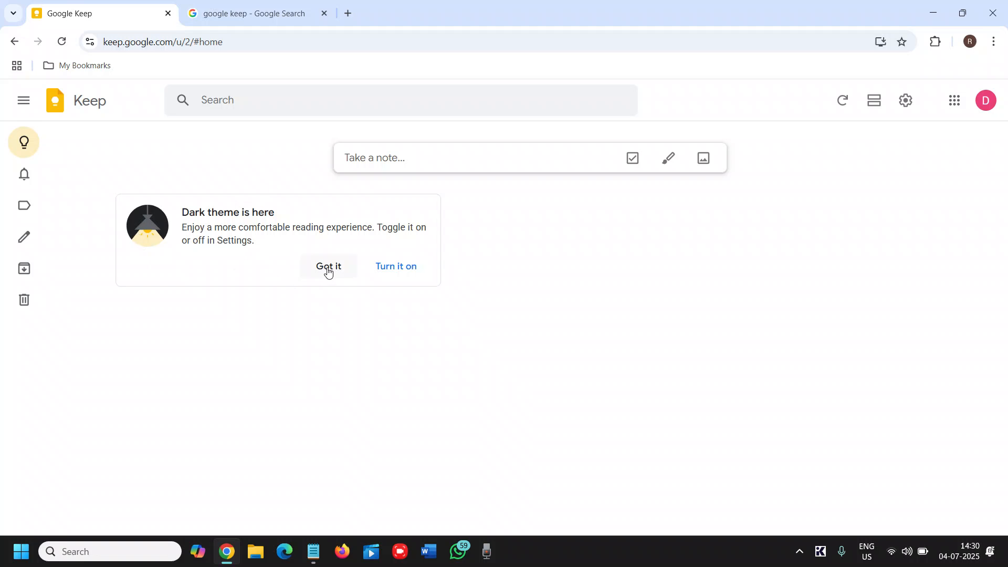
- Dismiss the dark theme tip, expand the side menu, and disable dark theme in Settings
{"action": "left_click", "coordinate": [395, 266]}
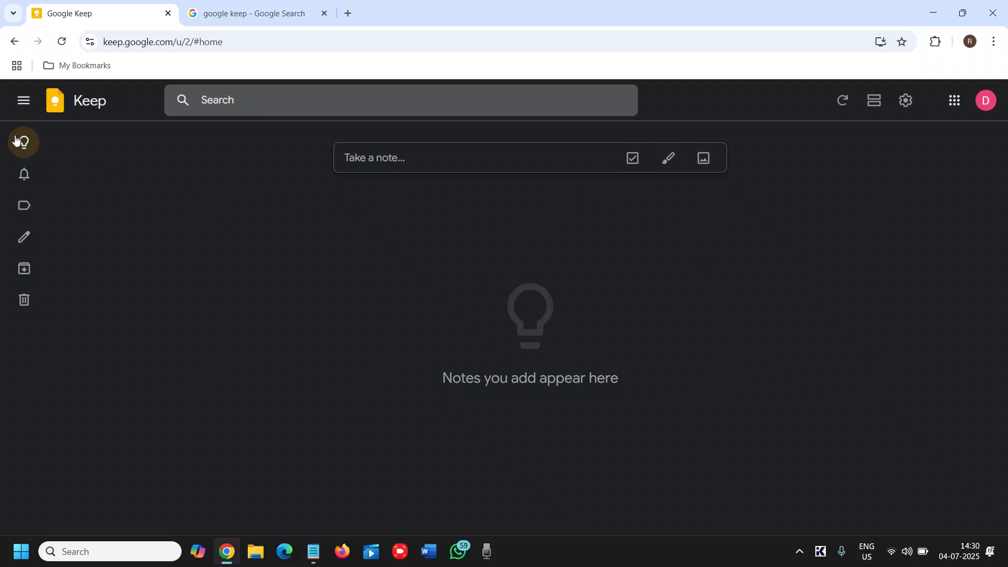
{"action": "left_click", "coordinate": [24, 100]}
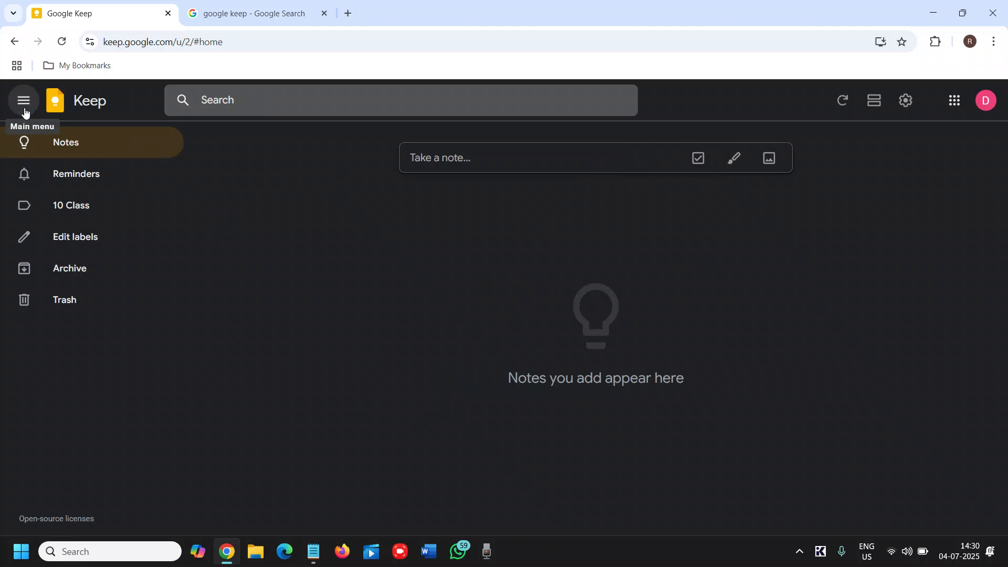
{"action": "mouse_move", "coordinate": [974, 235]}
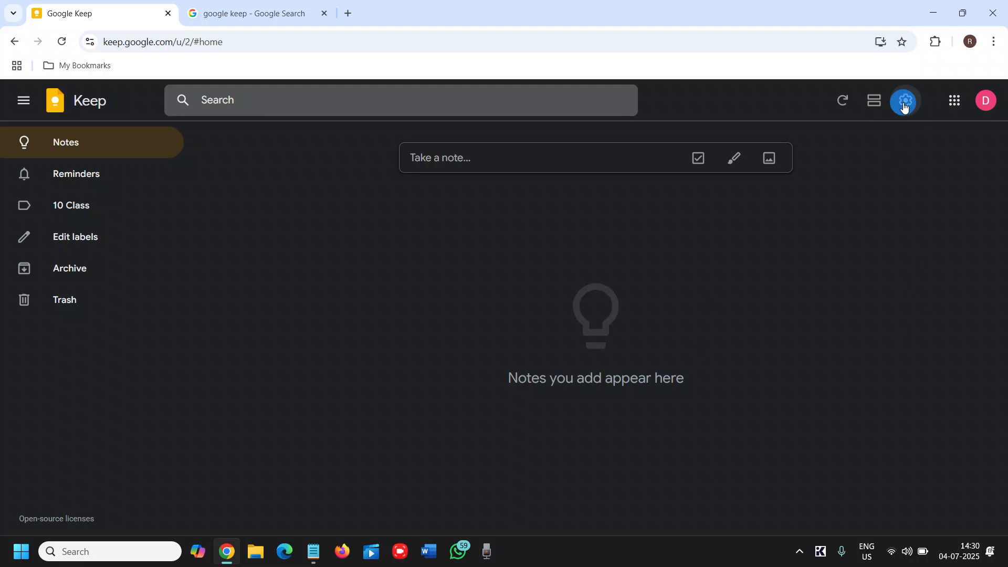
{"action": "left_click", "coordinate": [902, 100]}
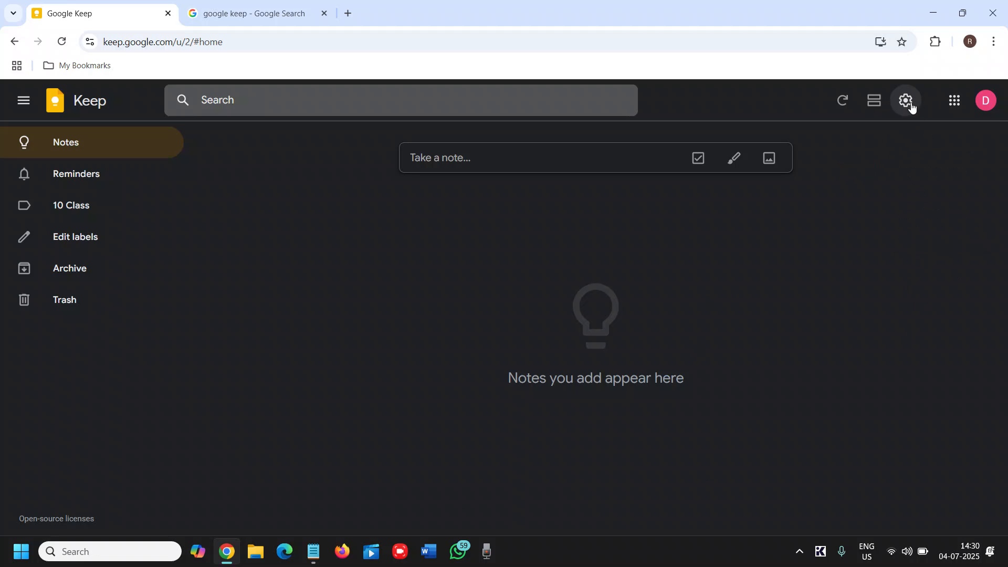
{"action": "left_click", "coordinate": [905, 100]}
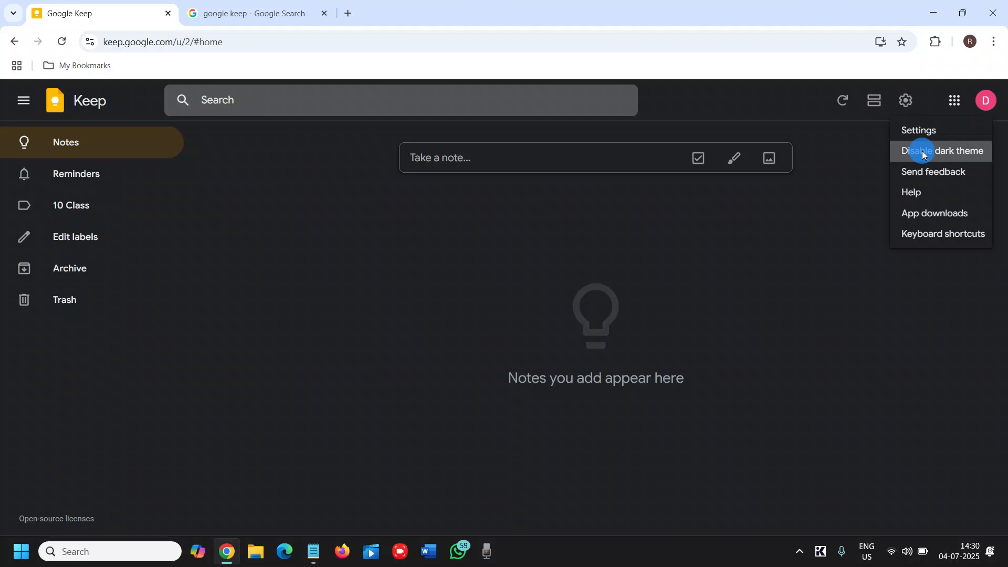
{"action": "left_click", "coordinate": [942, 151]}
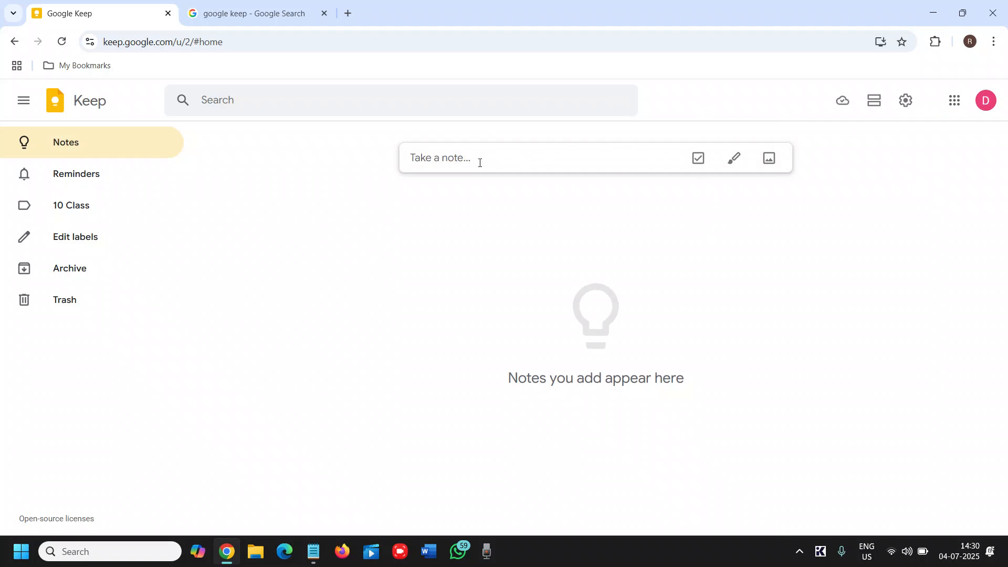
- Write a new note reading 'Morning Class' and pin it
{"action": "left_click", "coordinate": [478, 158]}
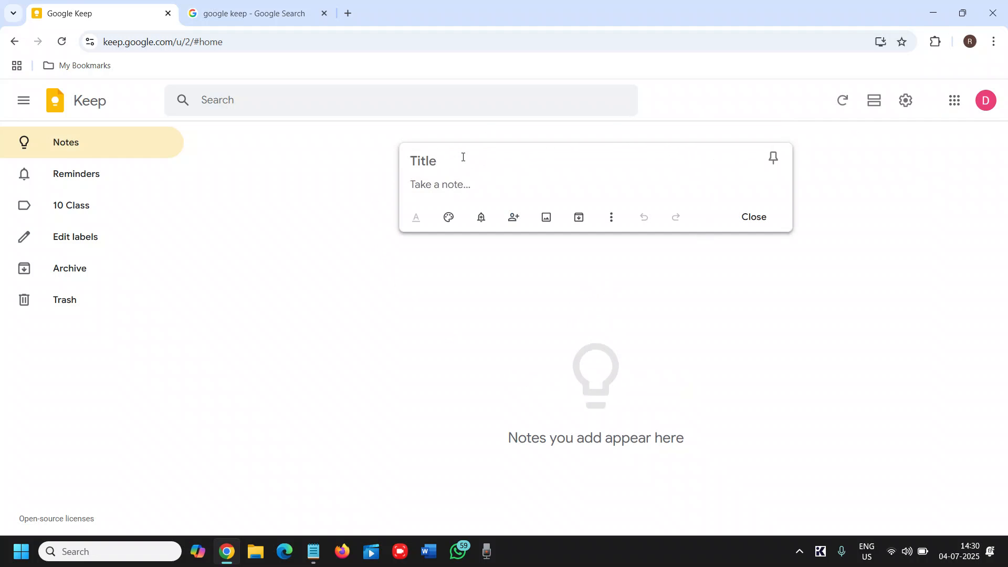
{"action": "left_click", "coordinate": [440, 184]}
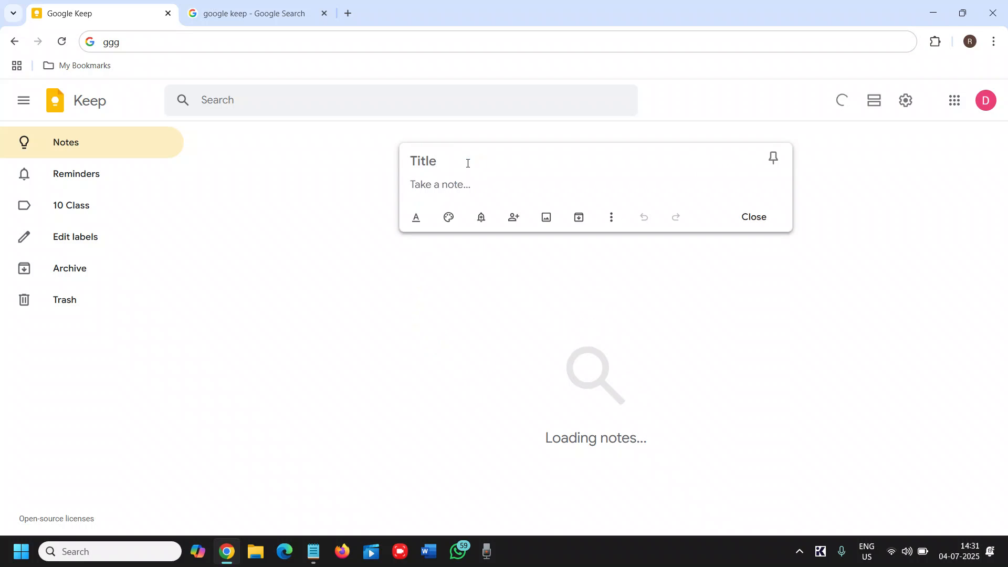
{"action": "type", "text": "Morning CLass"}
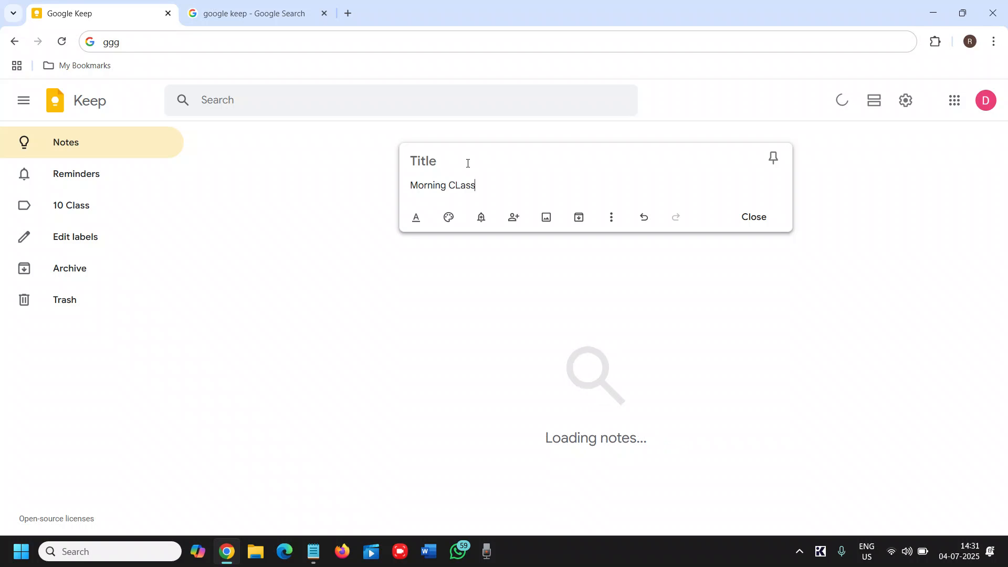
{"action": "key", "text": "Backspace"}
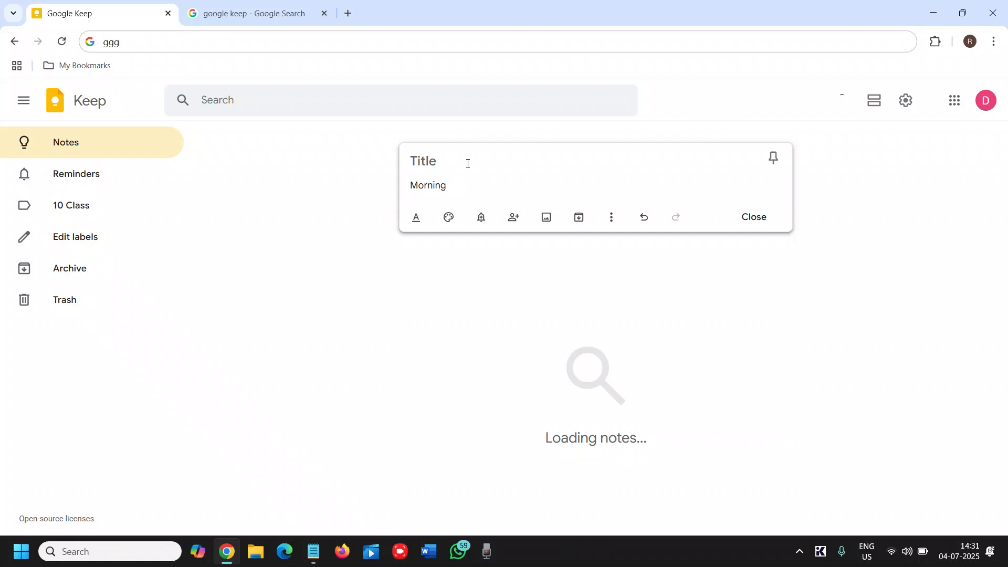
{"action": "type", "text": "Class"}
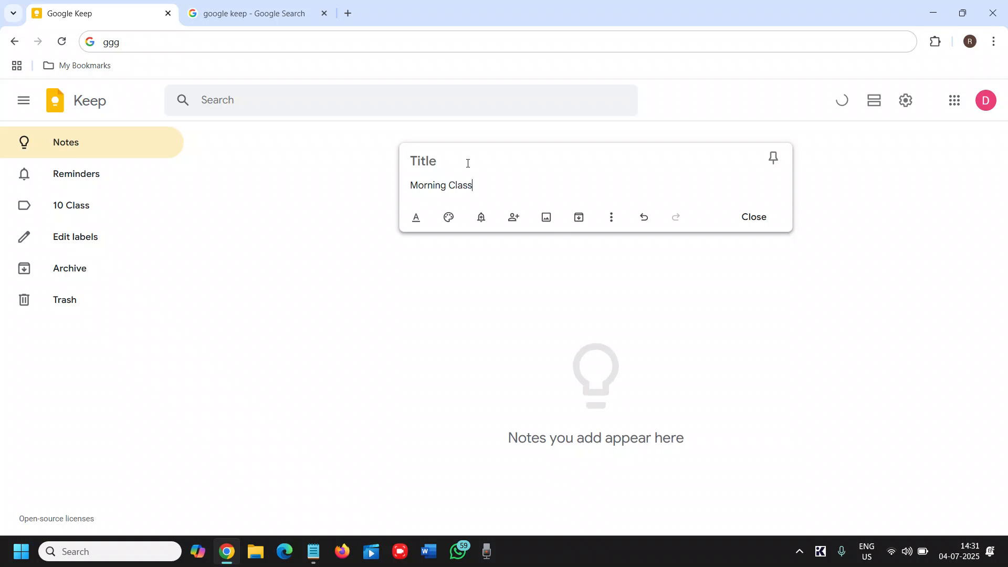
{"action": "left_click", "coordinate": [753, 217]}
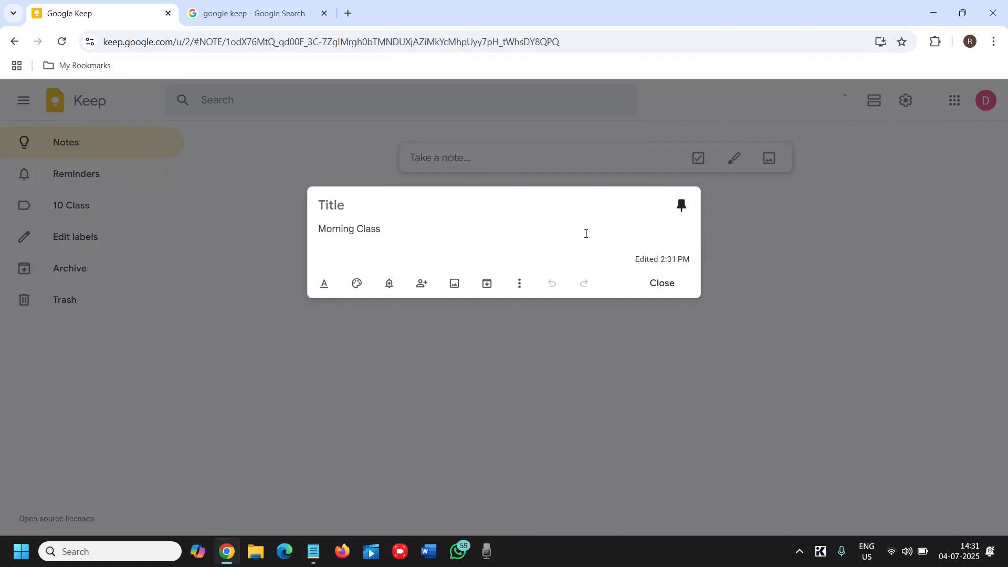
- Format 'Morning Class' as a bold H1 heading and set a pink note background
{"action": "left_click", "coordinate": [323, 283]}
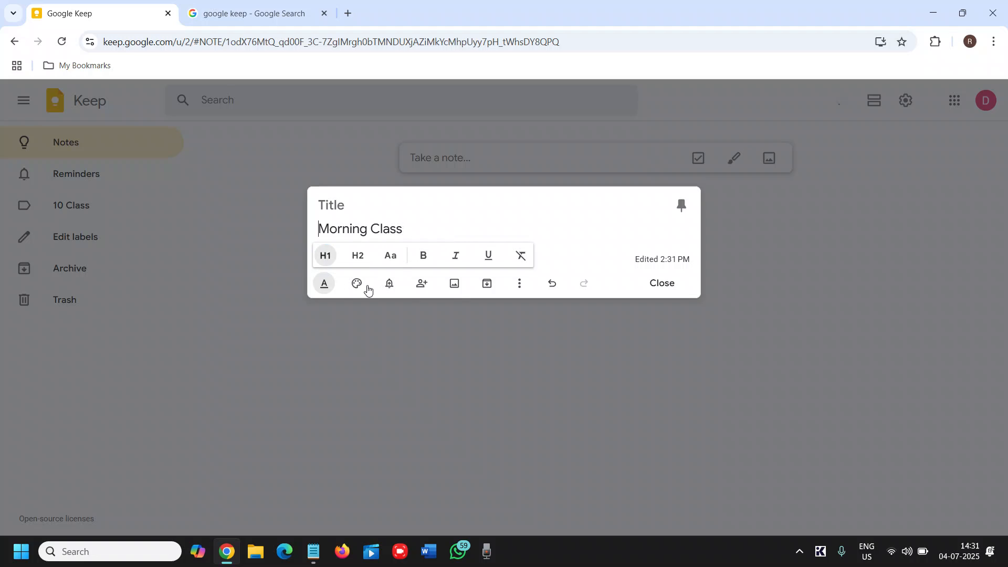
{"action": "mouse_move", "coordinate": [357, 283]}
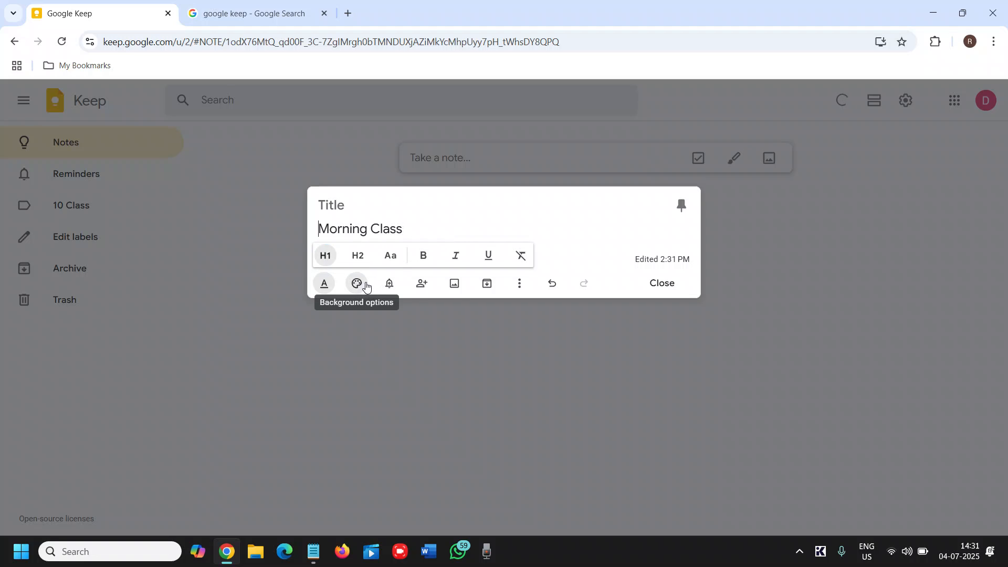
{"action": "mouse_move", "coordinate": [487, 255]}
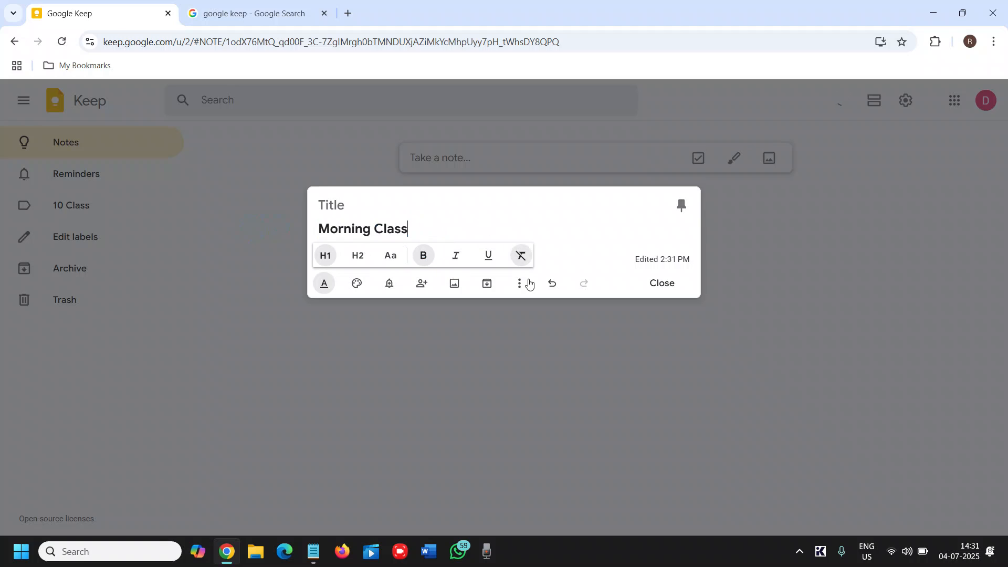
{"action": "left_click", "coordinate": [356, 283]}
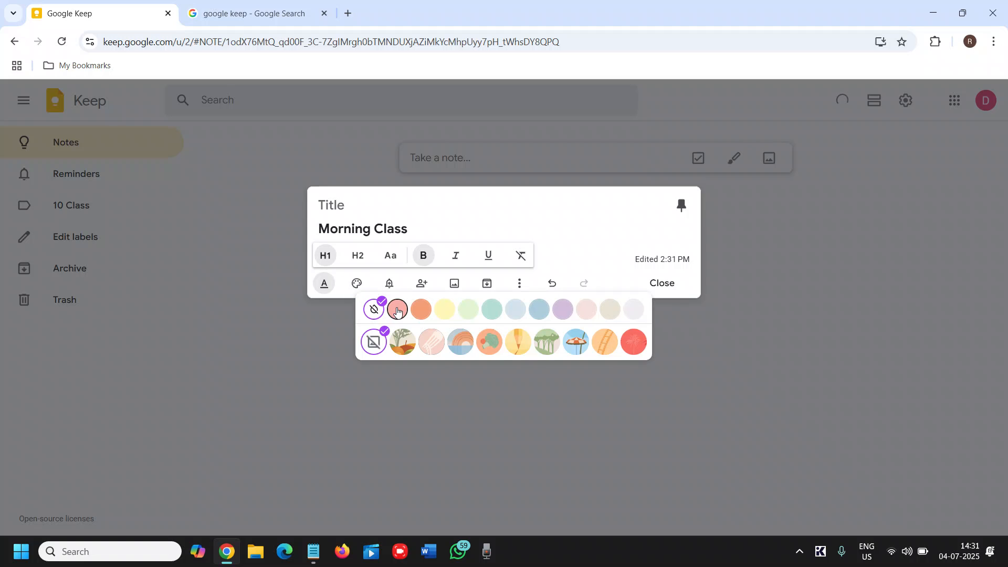
{"action": "left_click", "coordinate": [561, 309]}
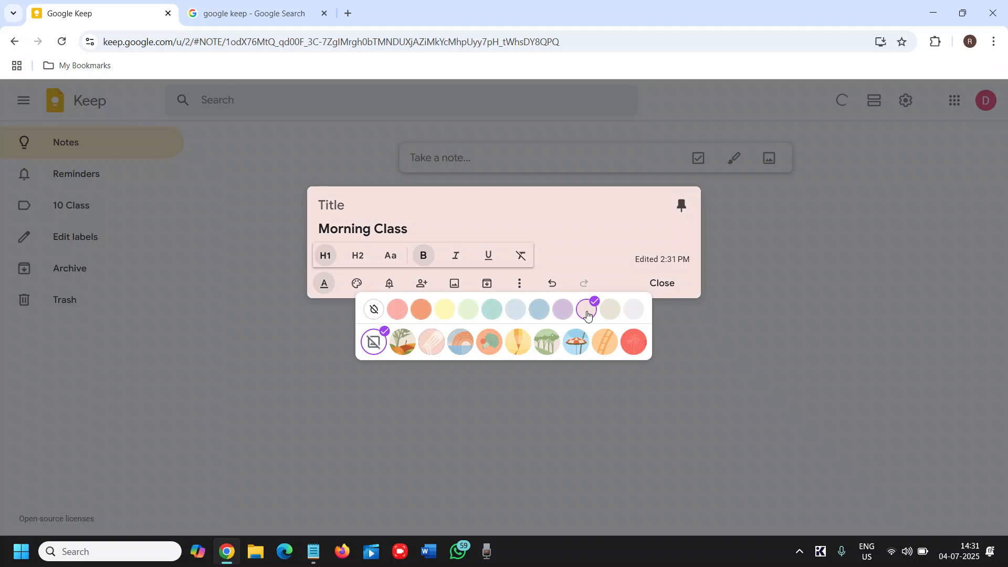
{"action": "left_click", "coordinate": [355, 283]}
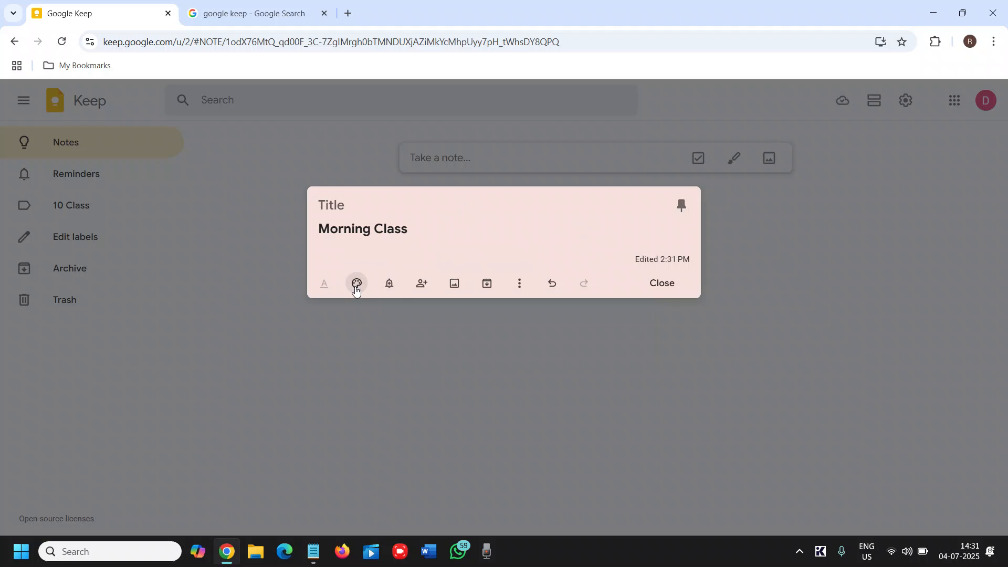
- Open the custom reminder date and time picker, then close it without saving
{"action": "left_click", "coordinate": [388, 284]}
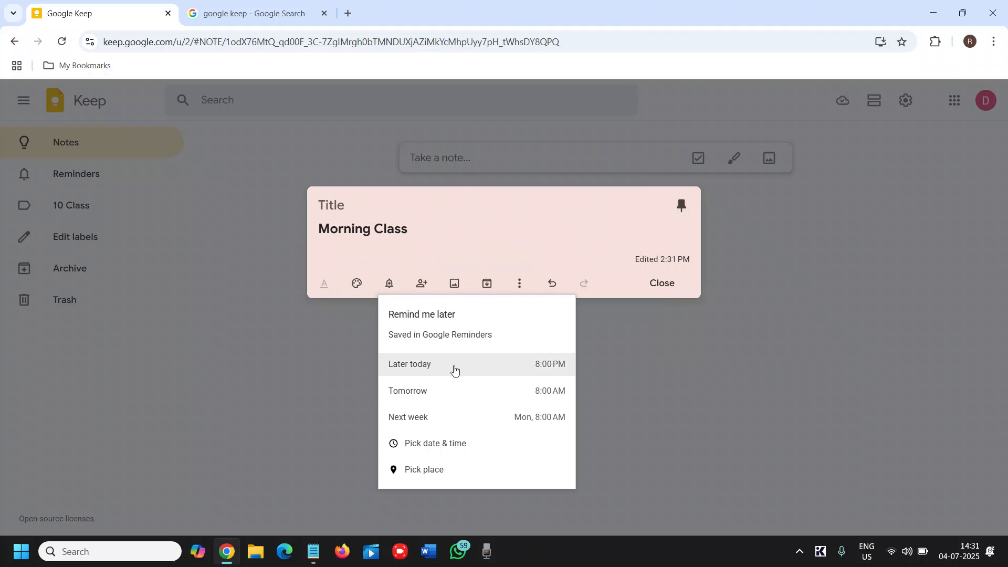
{"action": "mouse_move", "coordinate": [551, 390]}
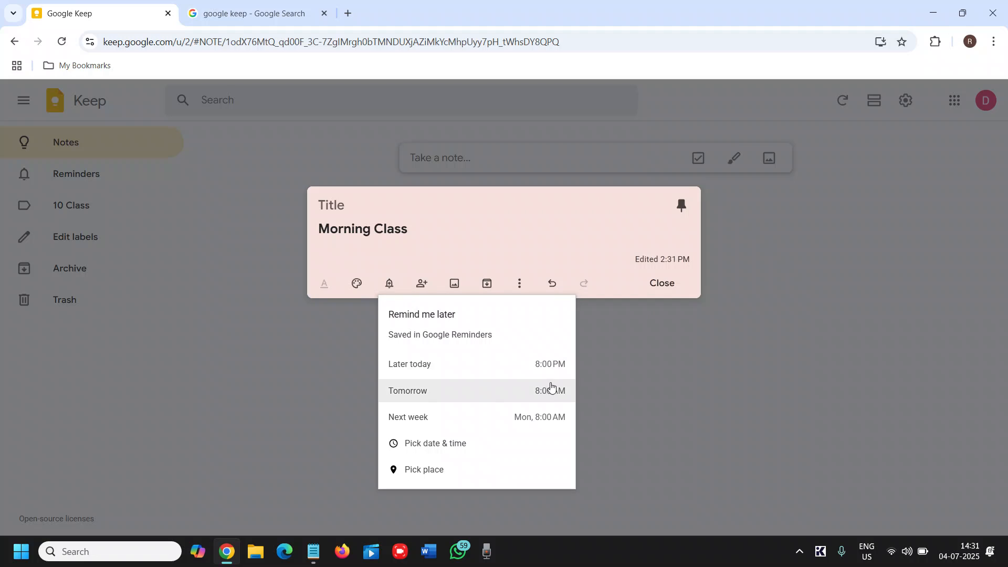
{"action": "mouse_move", "coordinate": [432, 469]}
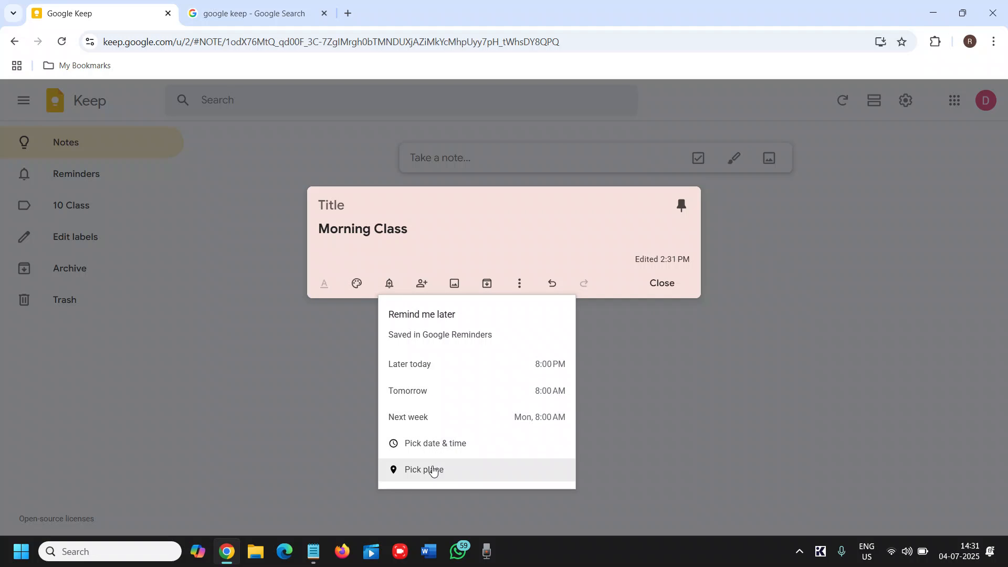
{"action": "left_click", "coordinate": [435, 443]}
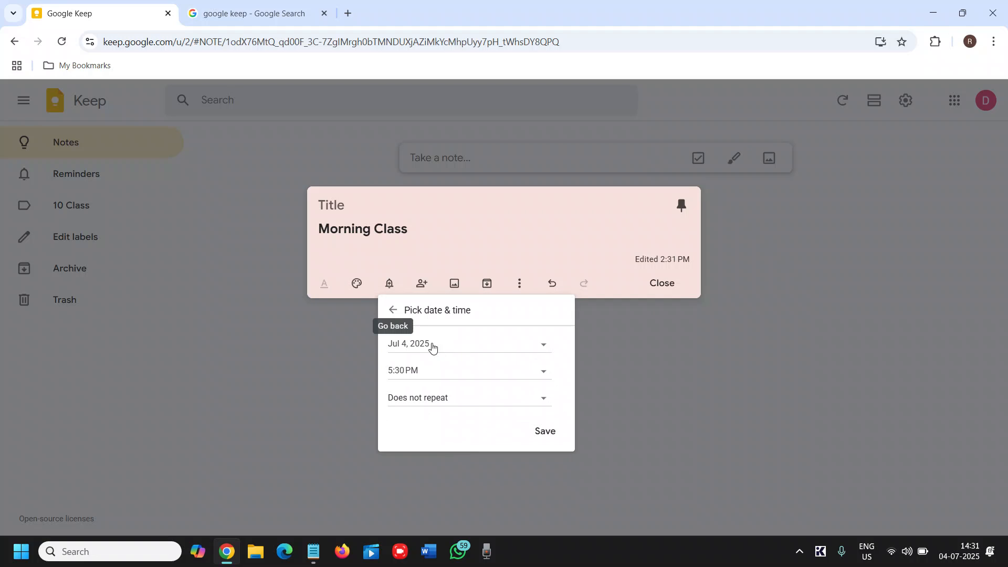
{"action": "mouse_move", "coordinate": [468, 447]}
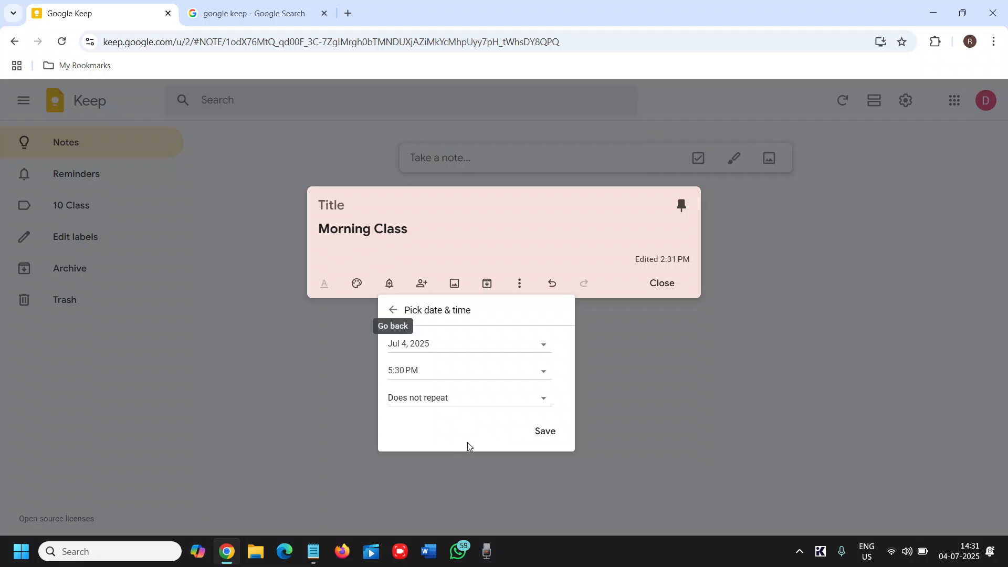
{"action": "mouse_move", "coordinate": [393, 310]}
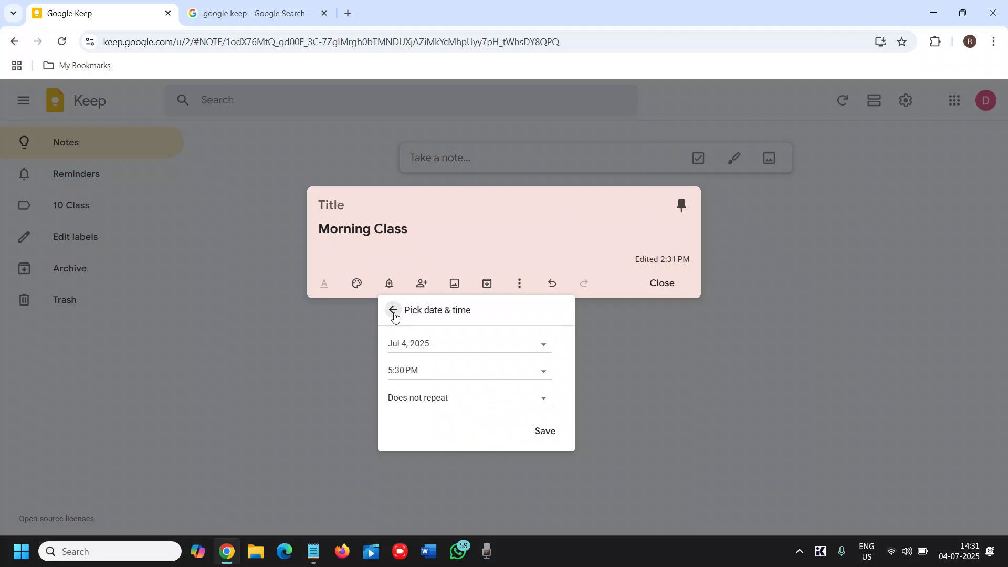
{"action": "left_click", "coordinate": [392, 313]}
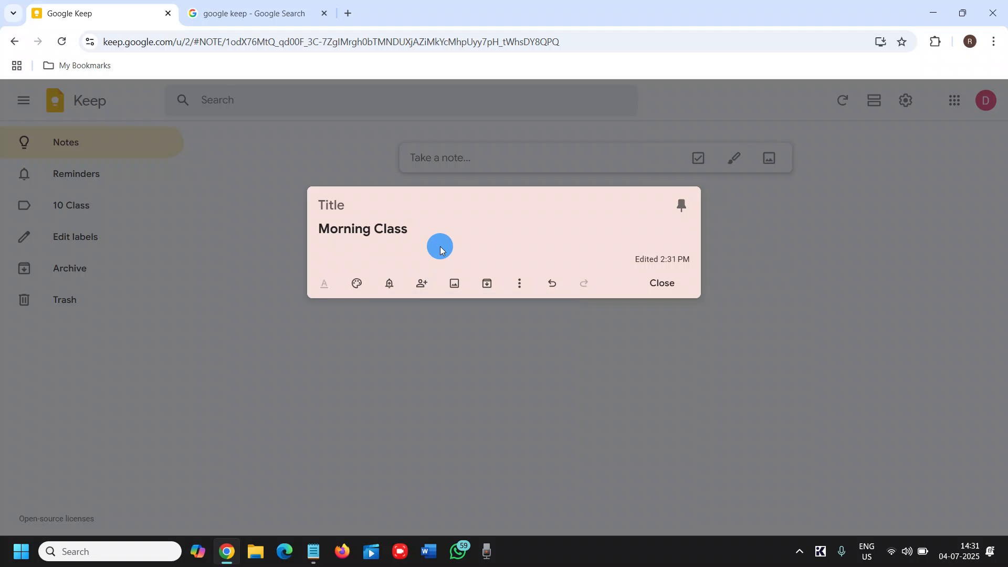
{"action": "mouse_move", "coordinate": [421, 283]}
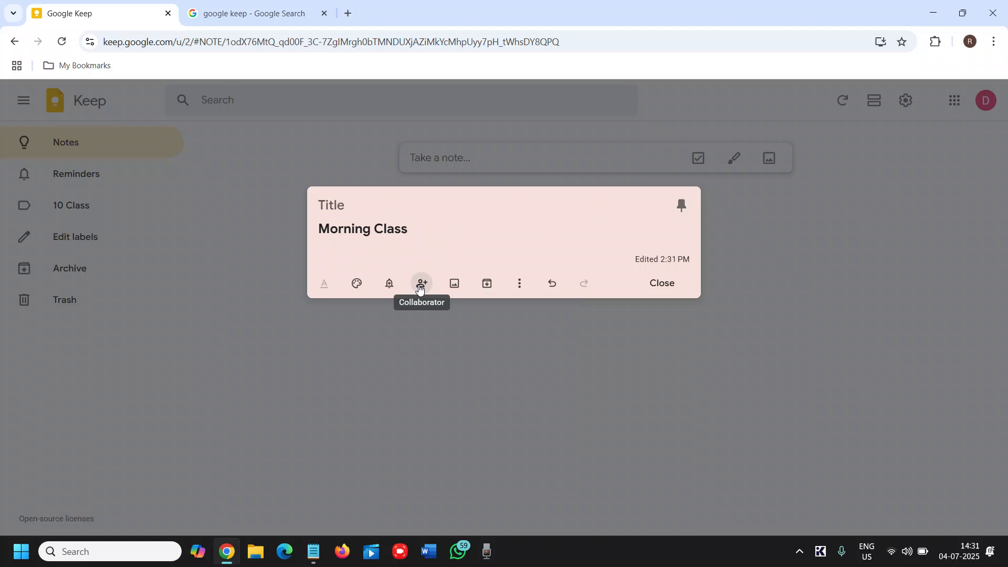
{"action": "left_click", "coordinate": [421, 282]}
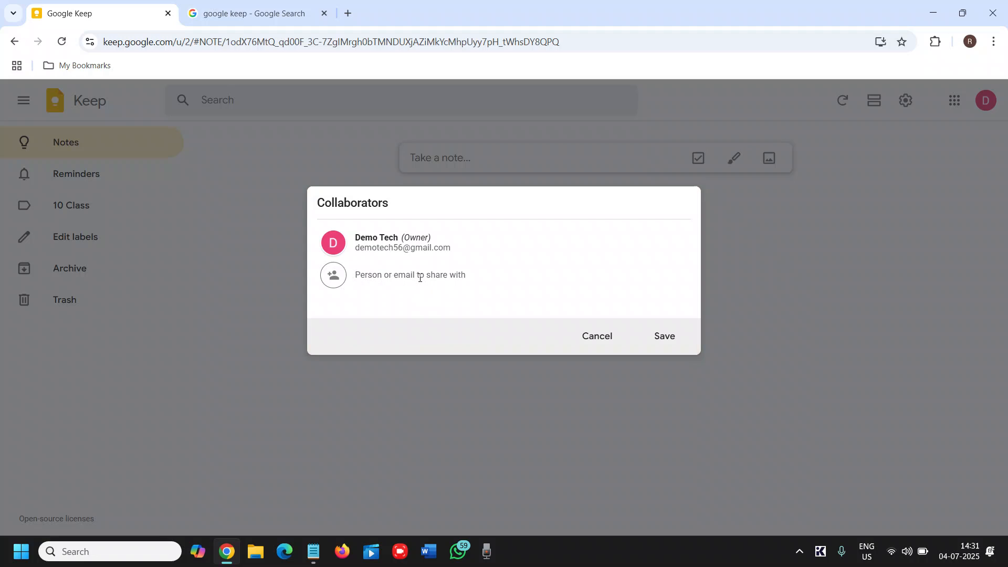
{"action": "mouse_move", "coordinate": [536, 311]}
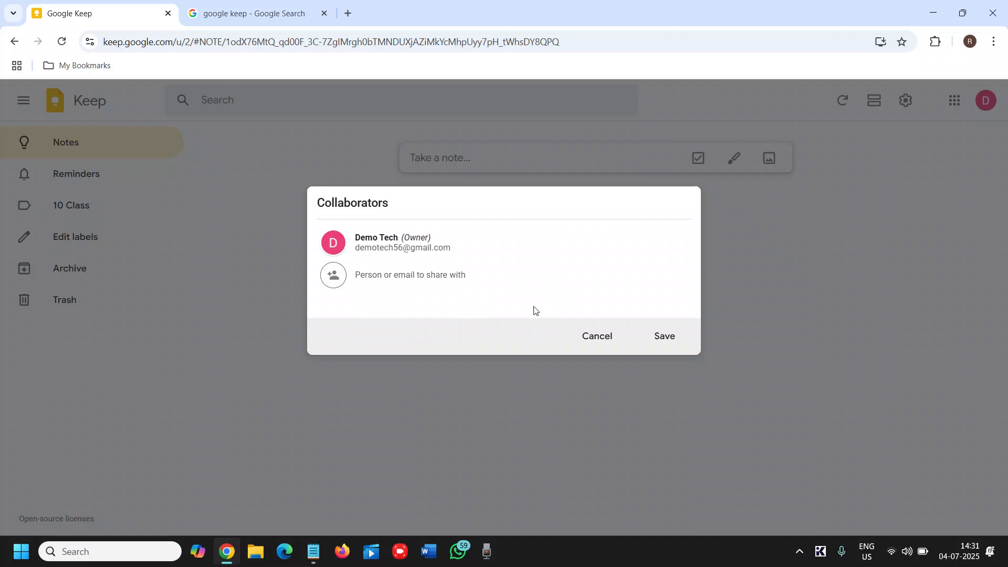
{"action": "left_click", "coordinate": [595, 335]}
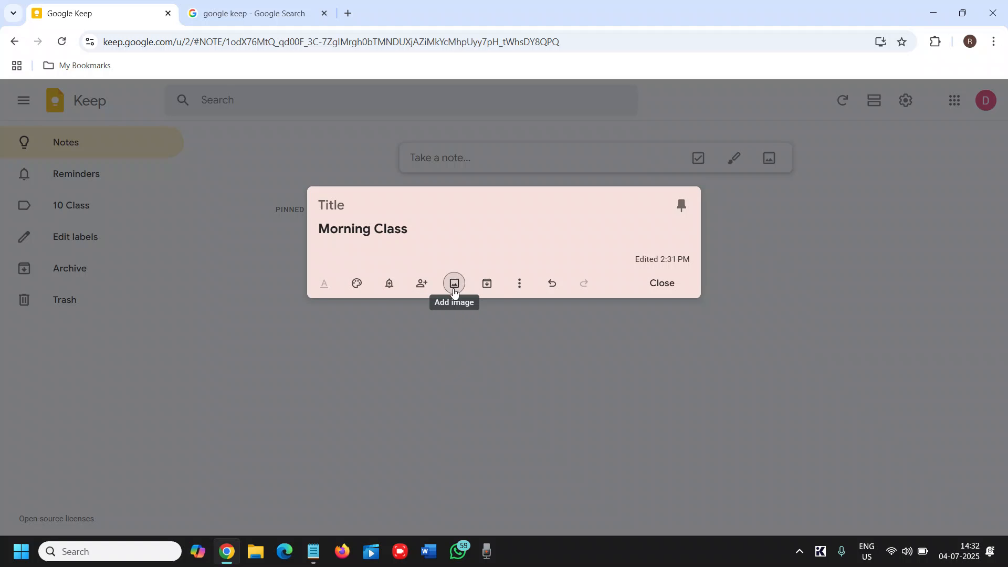
{"action": "mouse_move", "coordinate": [519, 283]}
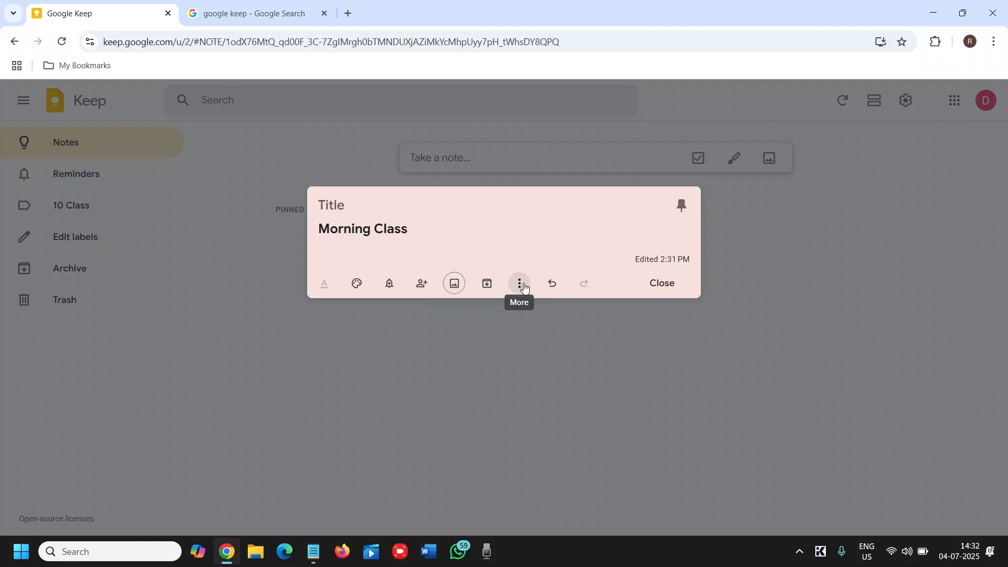
- Apply the existing '10 Class' label to the Morning Class note
{"action": "left_click", "coordinate": [518, 283]}
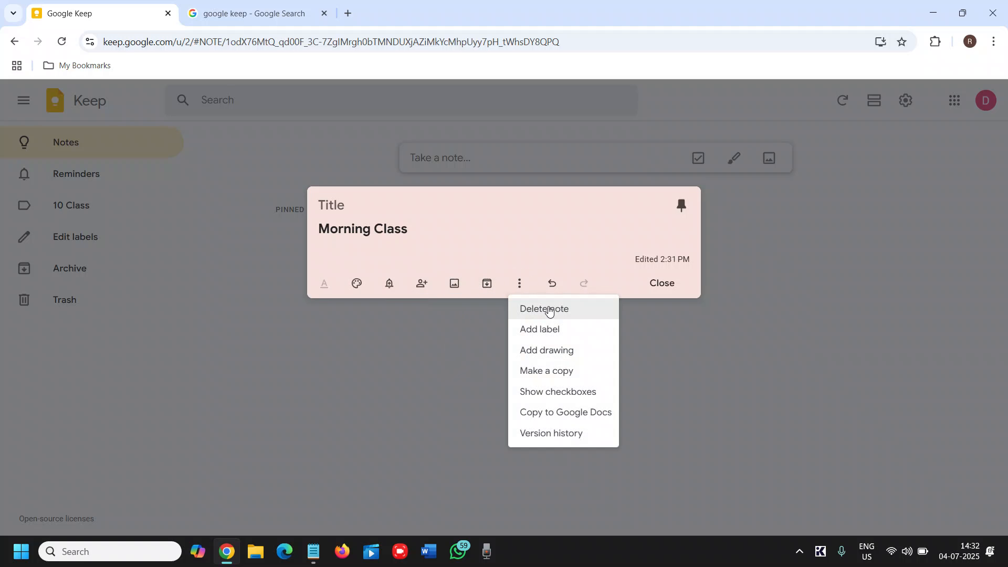
{"action": "mouse_move", "coordinate": [544, 329]}
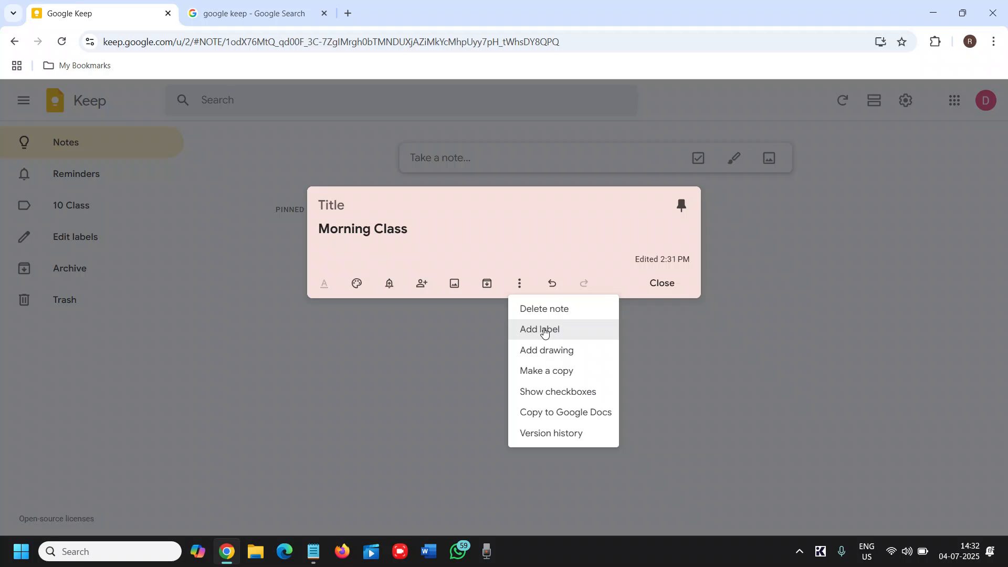
{"action": "left_click", "coordinate": [538, 329]}
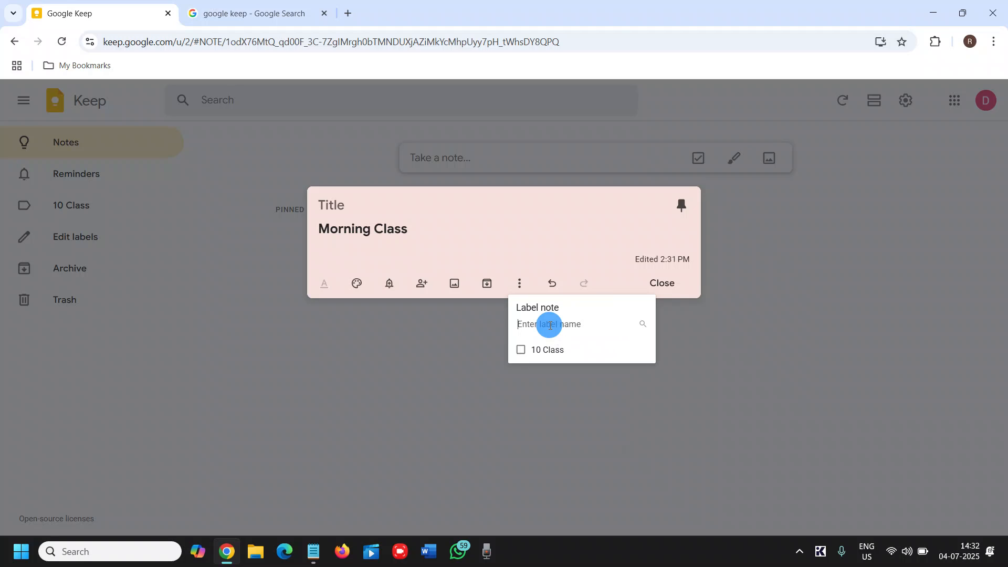
{"action": "mouse_move", "coordinate": [541, 338]}
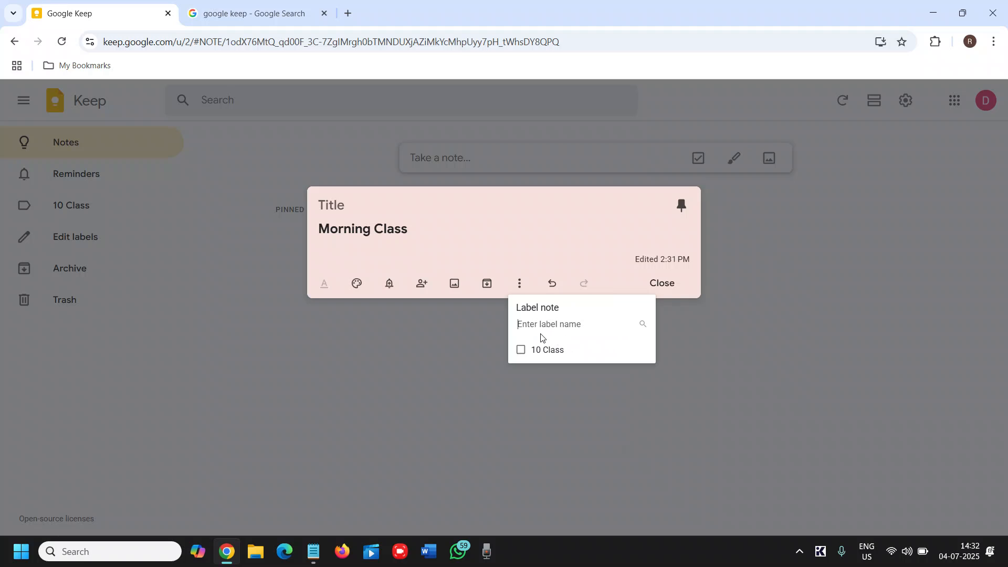
{"action": "left_click", "coordinate": [521, 350]}
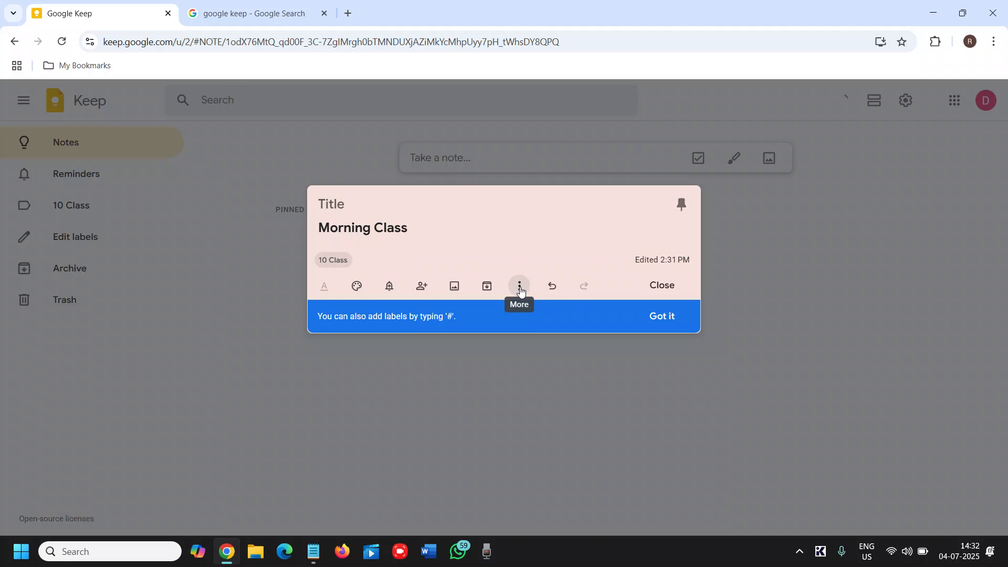
{"action": "mouse_move", "coordinate": [583, 306]}
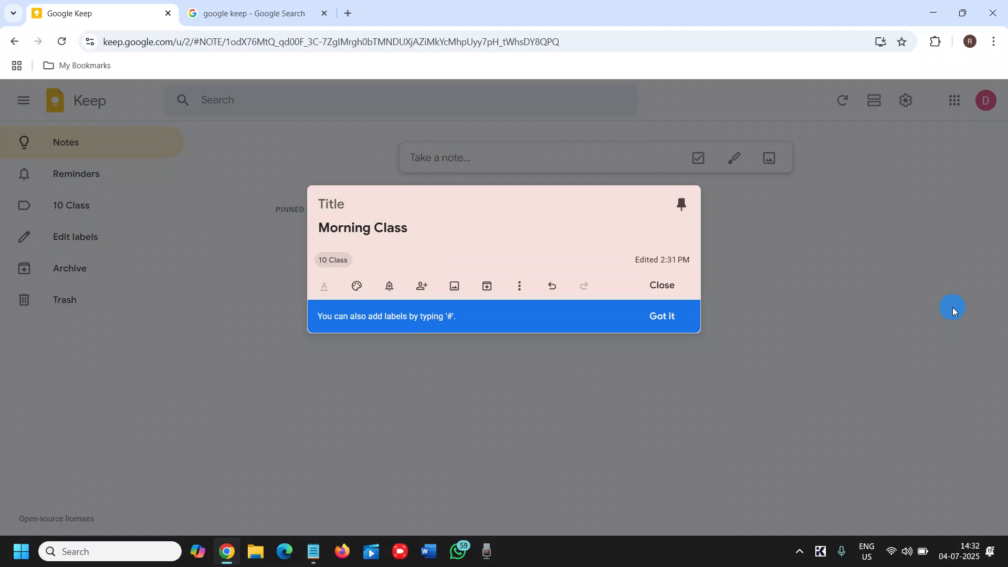
- Reopen the note, show checkboxes, and tick then untick the Morning Class item
{"action": "left_click", "coordinate": [660, 285]}
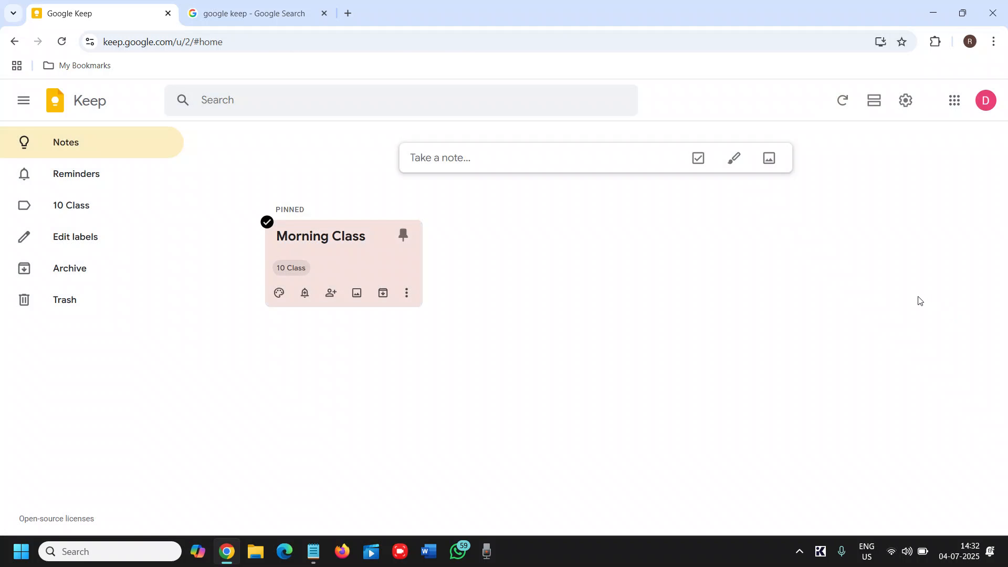
{"action": "mouse_move", "coordinate": [699, 257]}
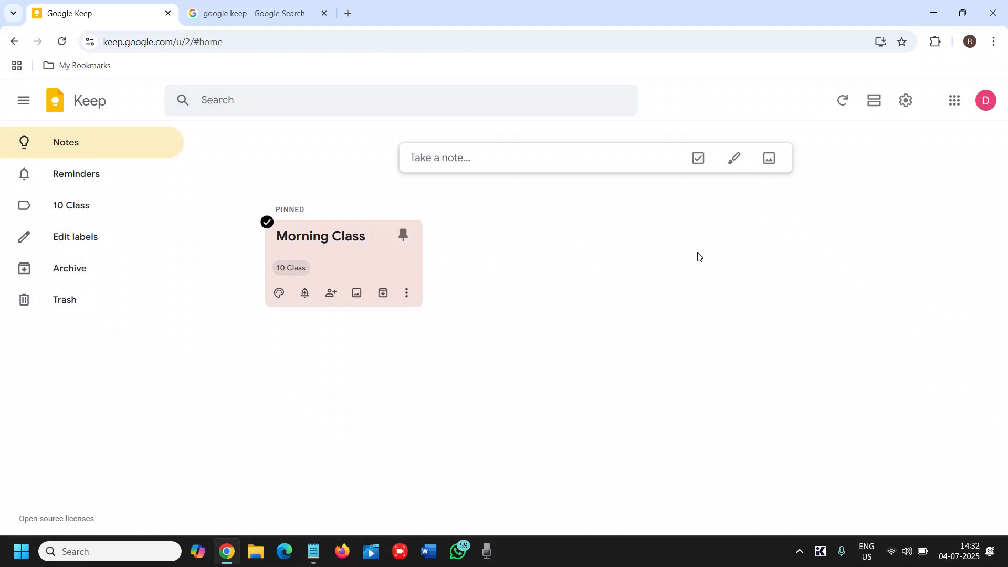
{"action": "mouse_move", "coordinate": [342, 286]}
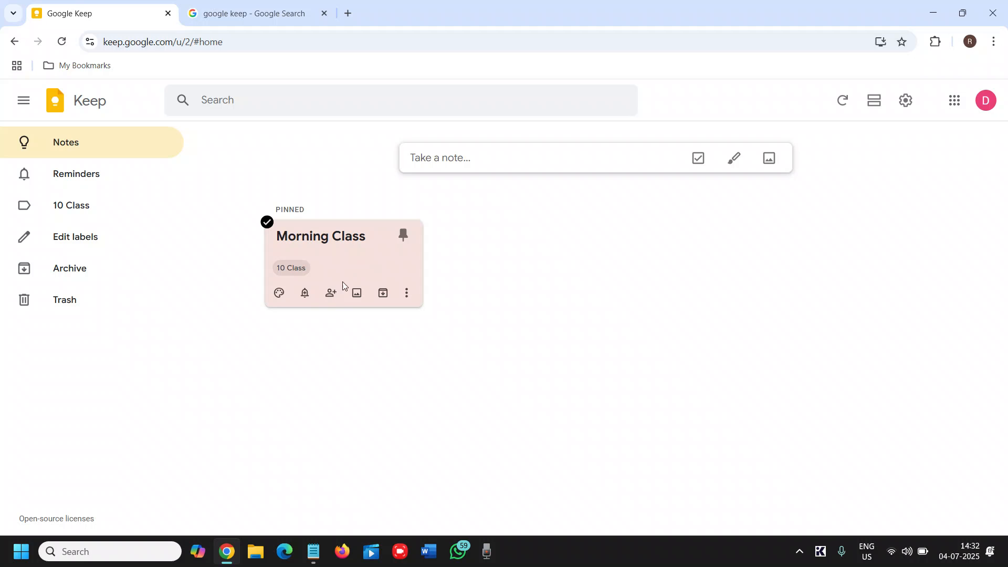
{"action": "mouse_move", "coordinate": [233, 305]}
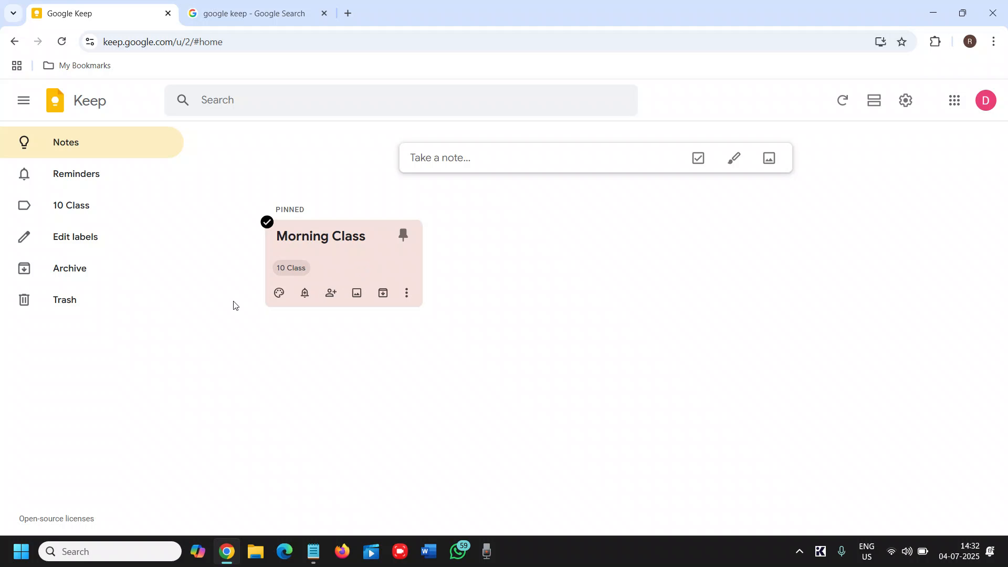
{"action": "mouse_move", "coordinate": [360, 267]}
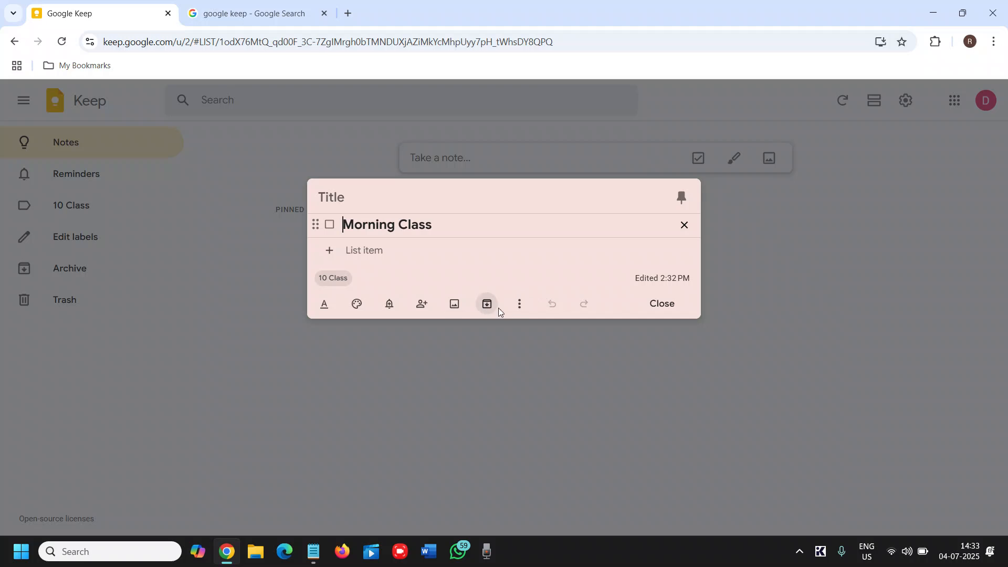
{"action": "left_click", "coordinate": [519, 304]}
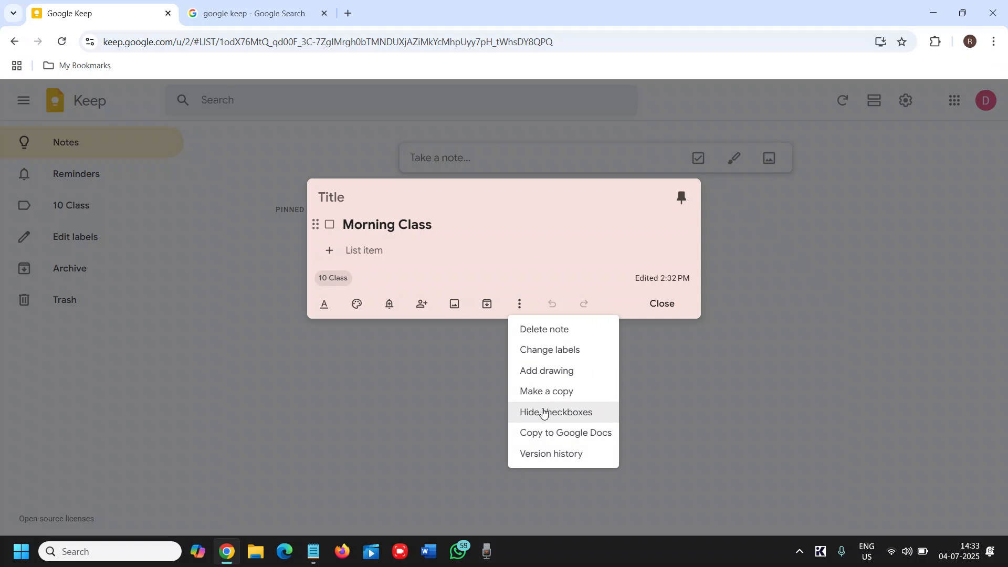
{"action": "left_click", "coordinate": [329, 224]}
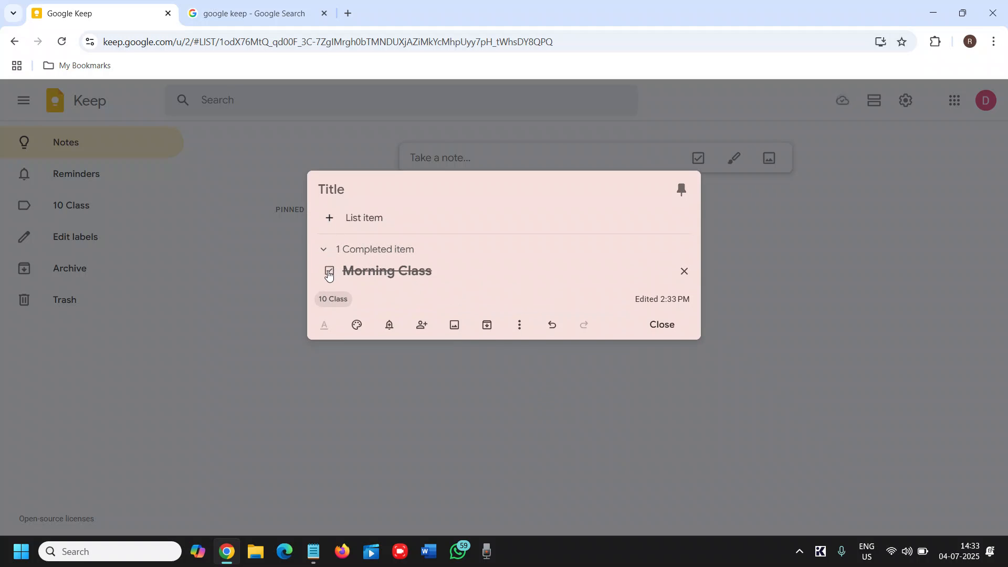
{"action": "left_click", "coordinate": [327, 273]}
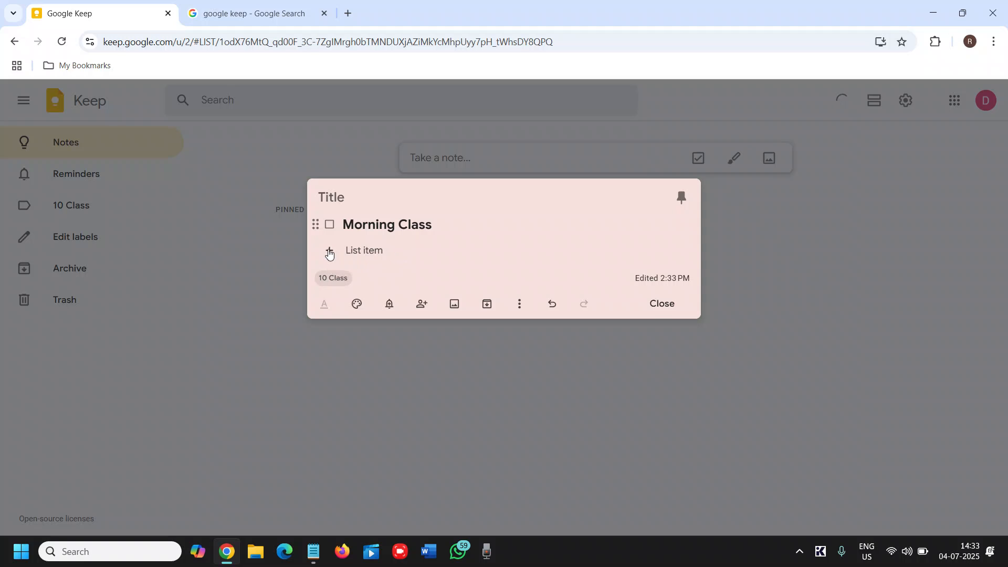
- Add a 'Gym' checklist item under Morning Class and close the note
{"action": "left_click", "coordinate": [327, 252]}
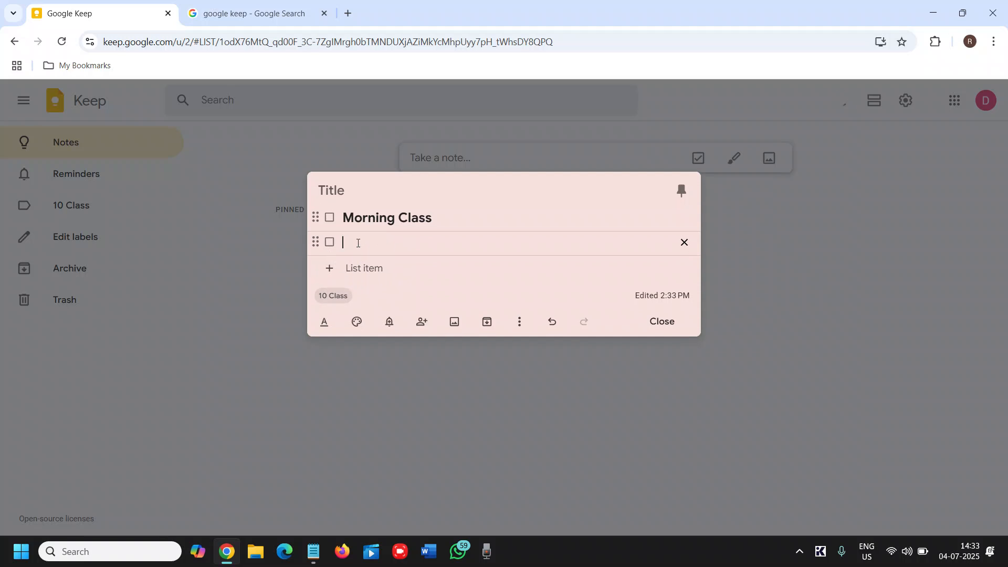
{"action": "type", "text": "C"}
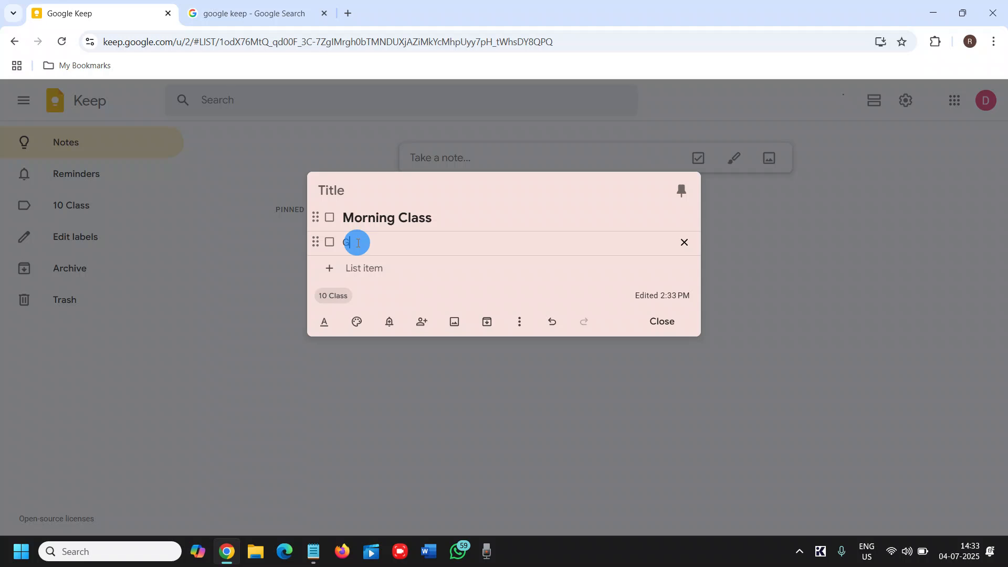
{"action": "type", "text": "ym"}
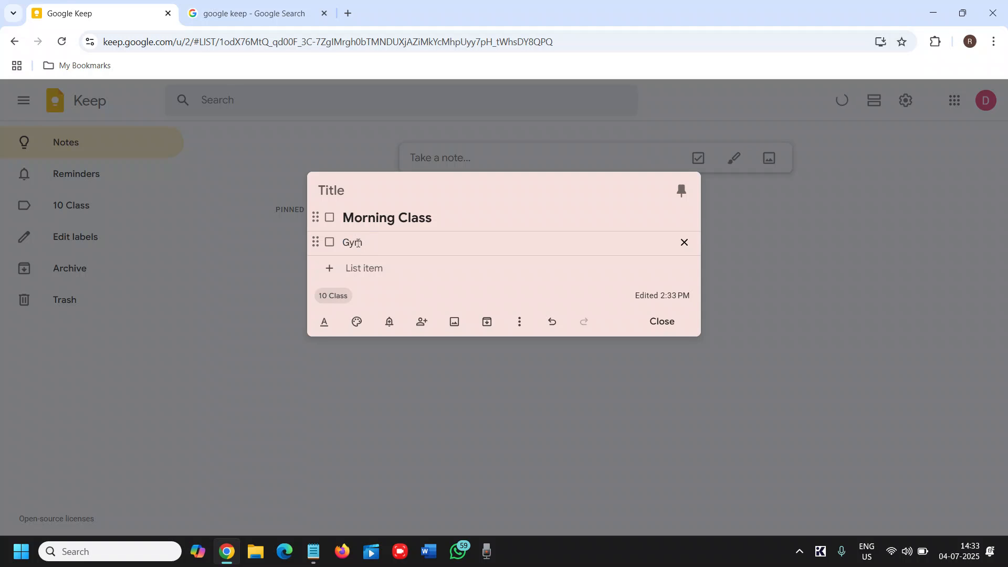
{"action": "key", "text": "enter"}
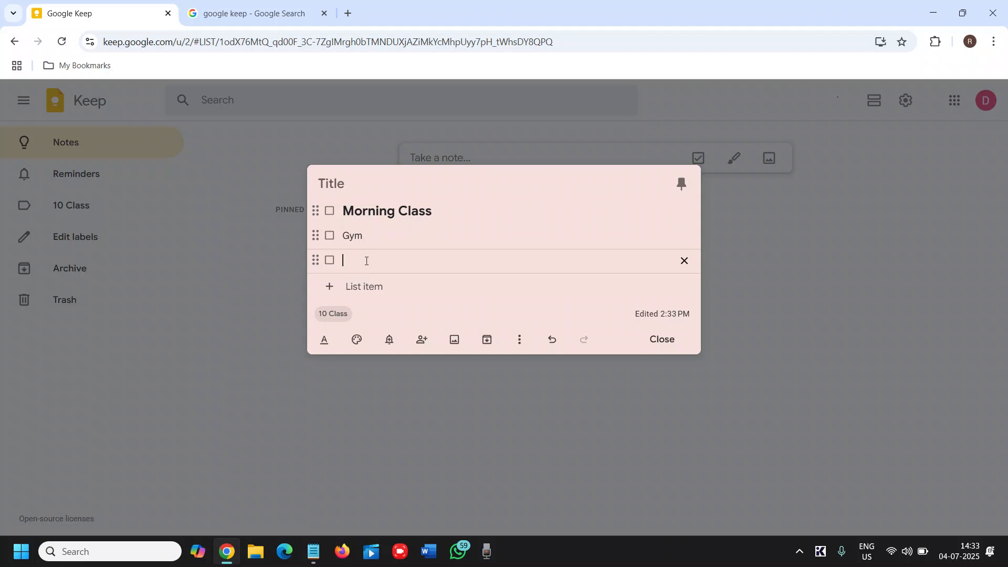
{"action": "mouse_move", "coordinate": [351, 250]}
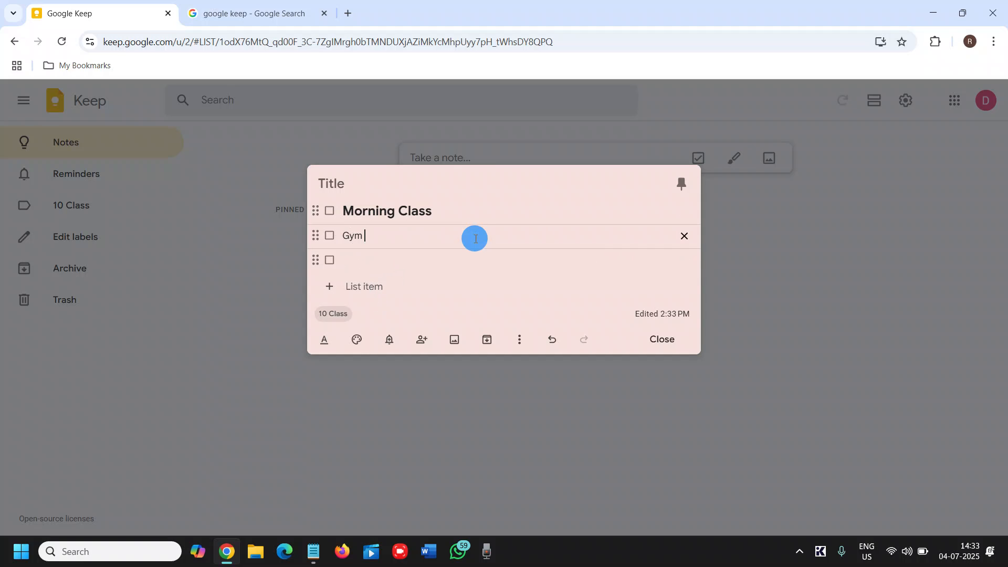
{"action": "key", "text": "Return"}
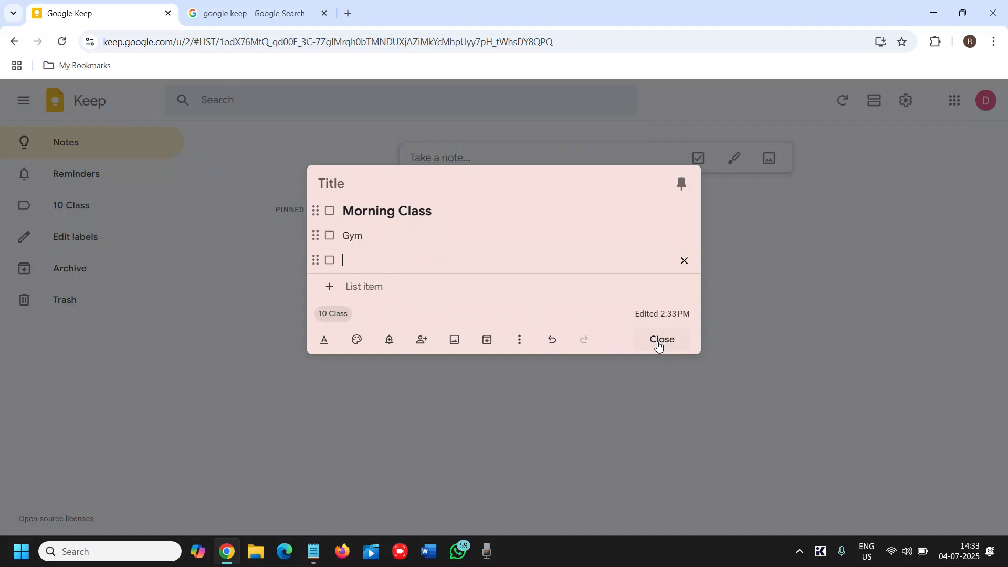
{"action": "mouse_move", "coordinate": [629, 306]}
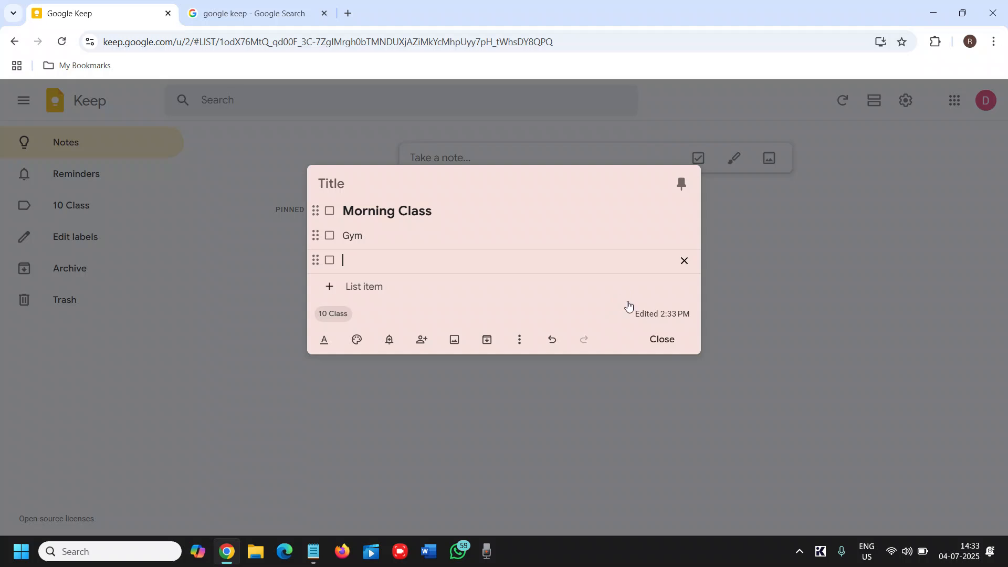
{"action": "left_click", "coordinate": [661, 338]}
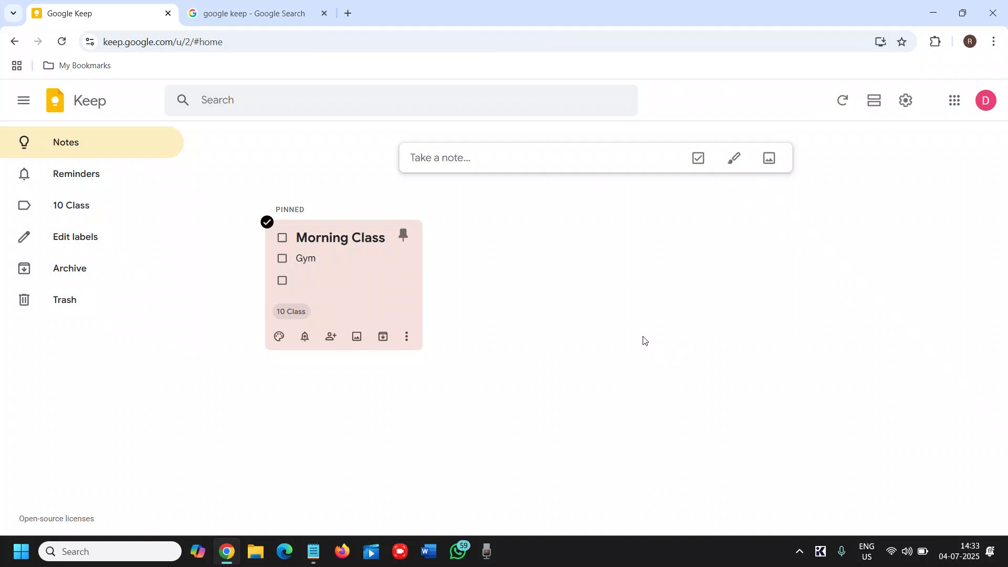